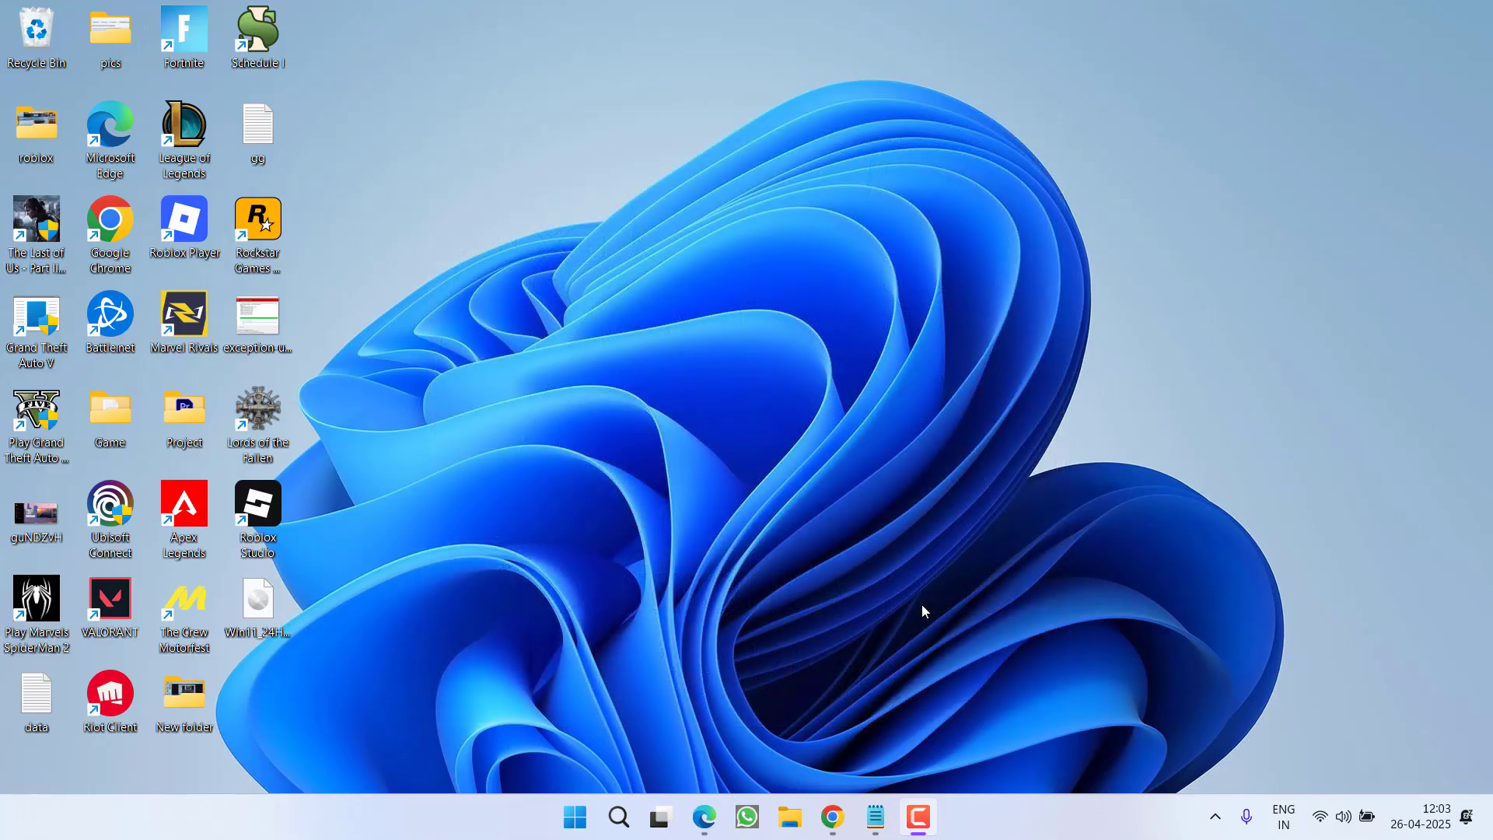
Step: Launch Steam and go to the Library to reach Expedition33_Steam's properties
click(1214, 816)
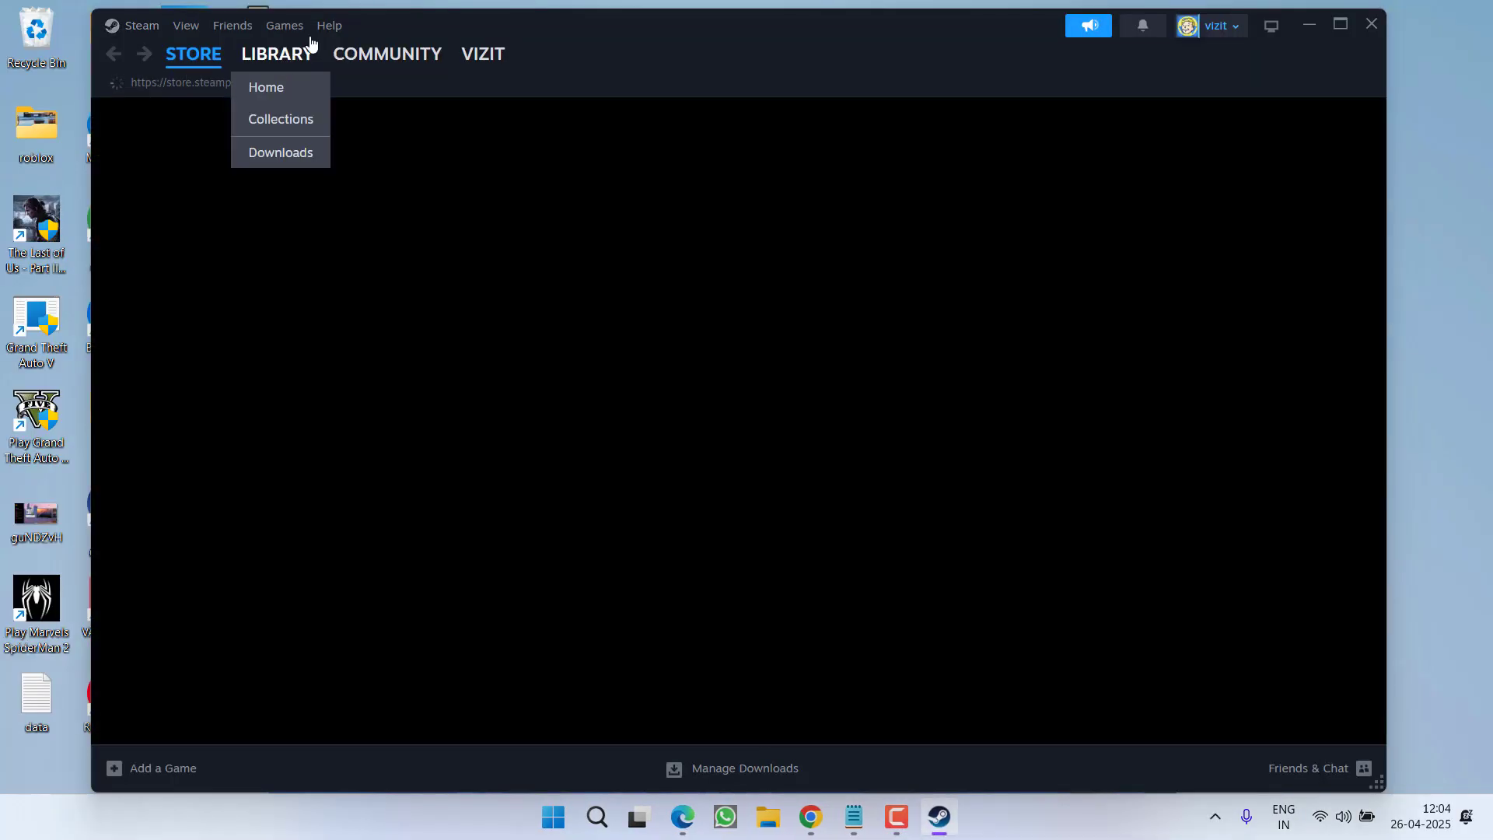
click(276, 53)
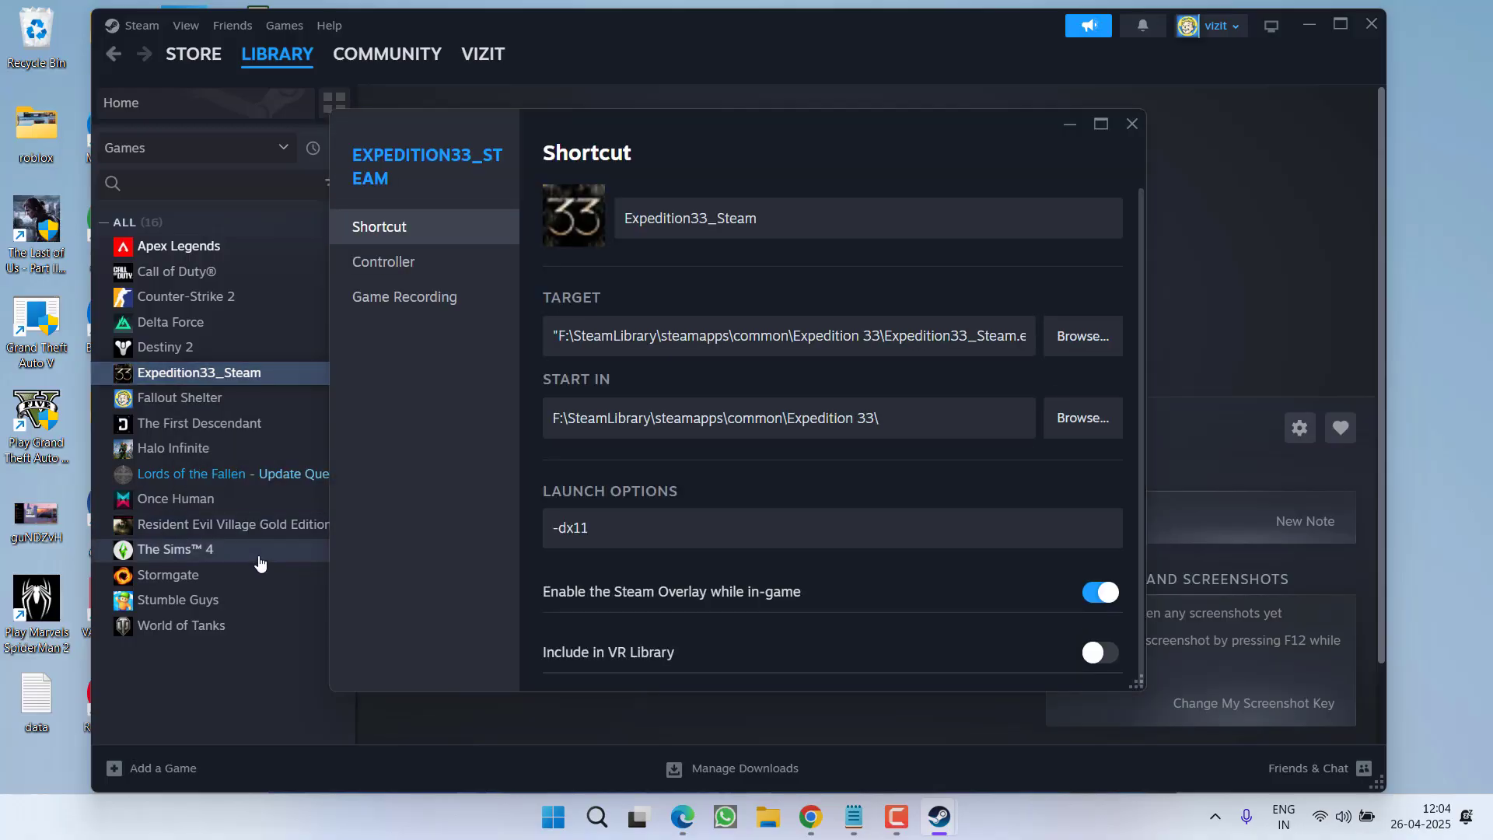
mouse_move(664, 605)
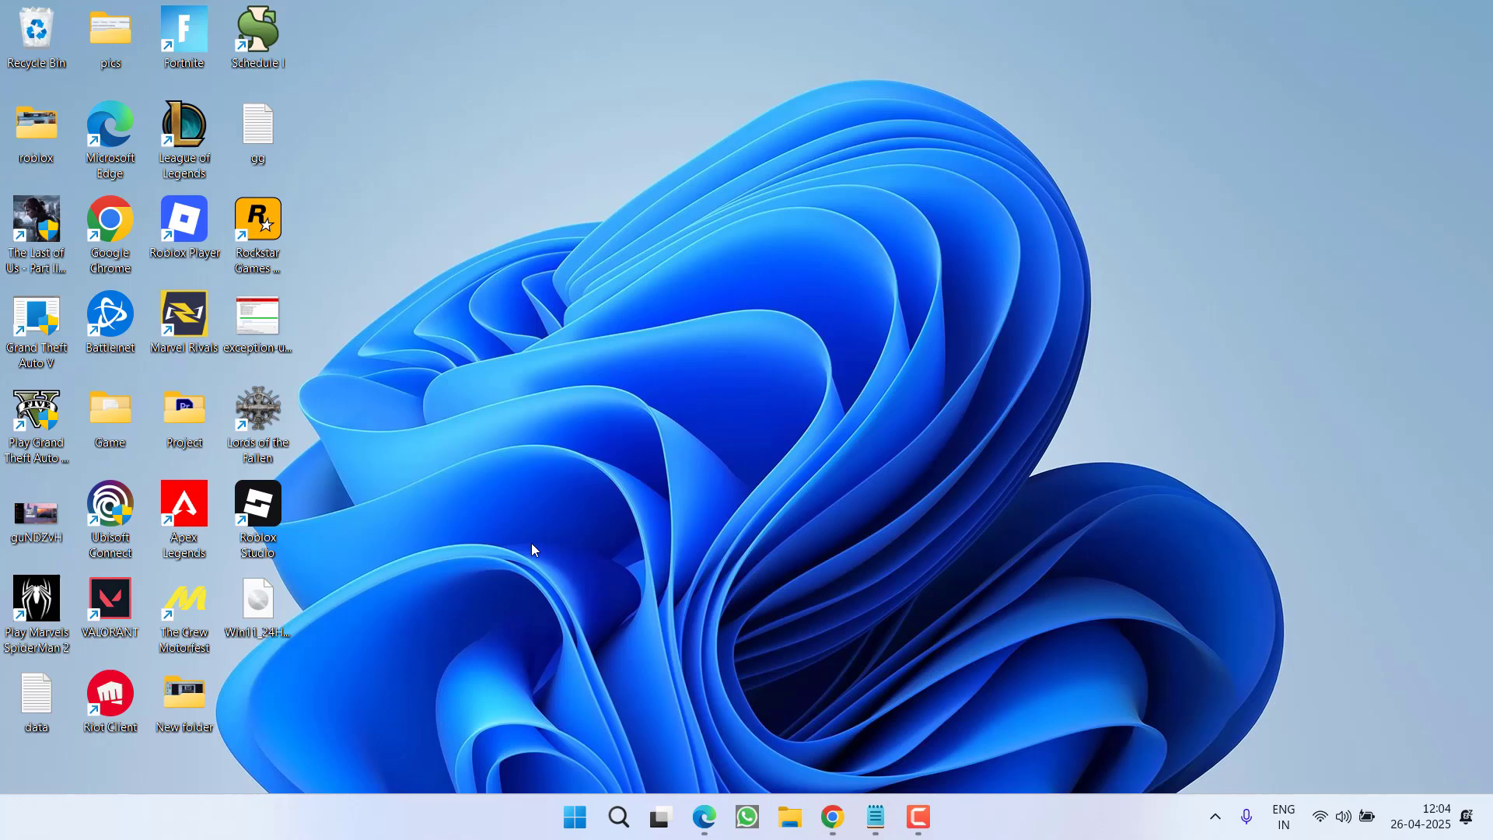
Step: Download DS4Windows 3.3.3 x64 from ds4-windows.com in Chrome and save it to the Desktop
click(109, 28)
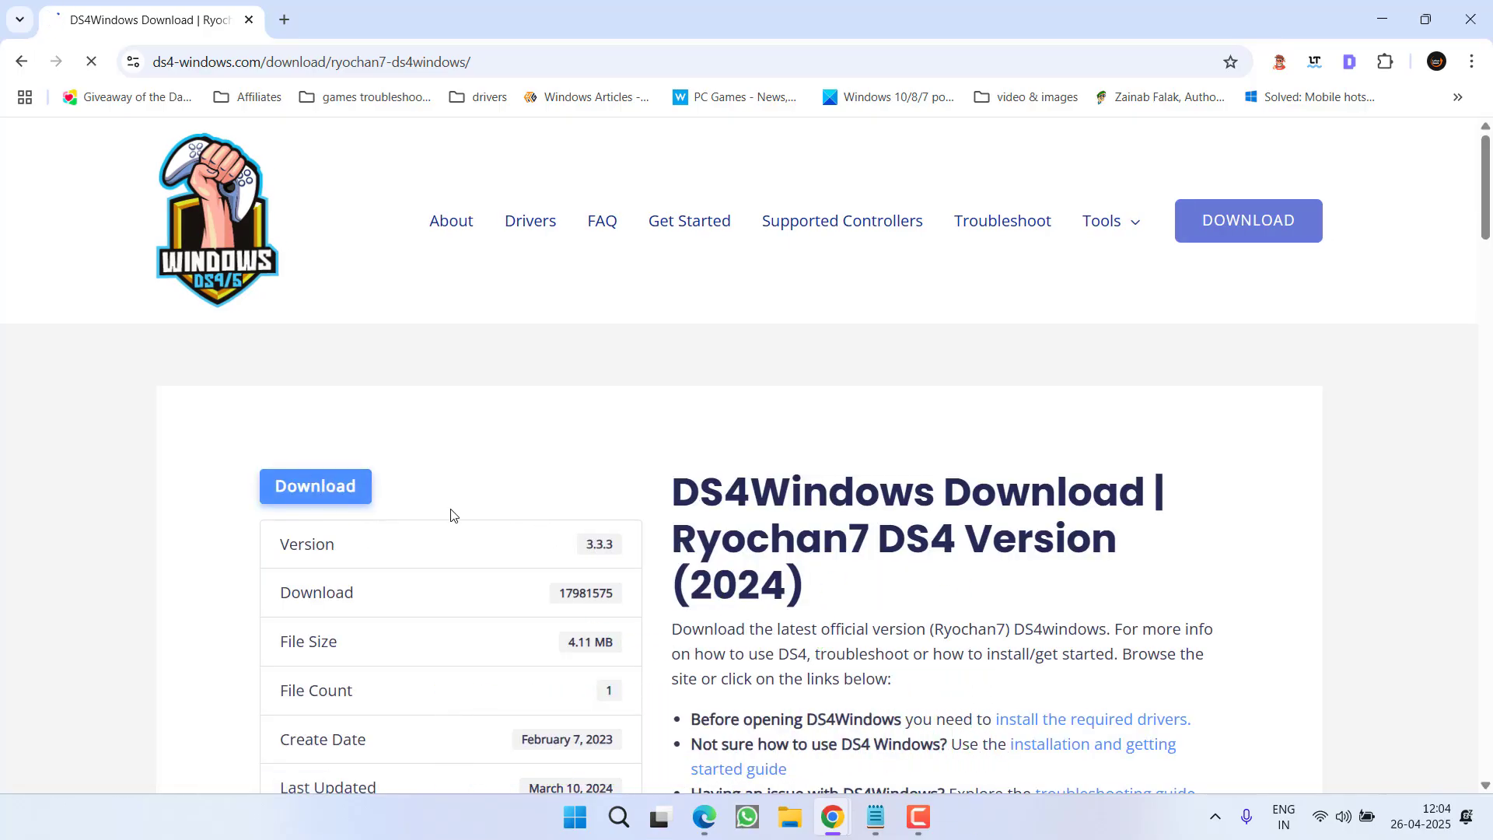
click(314, 485)
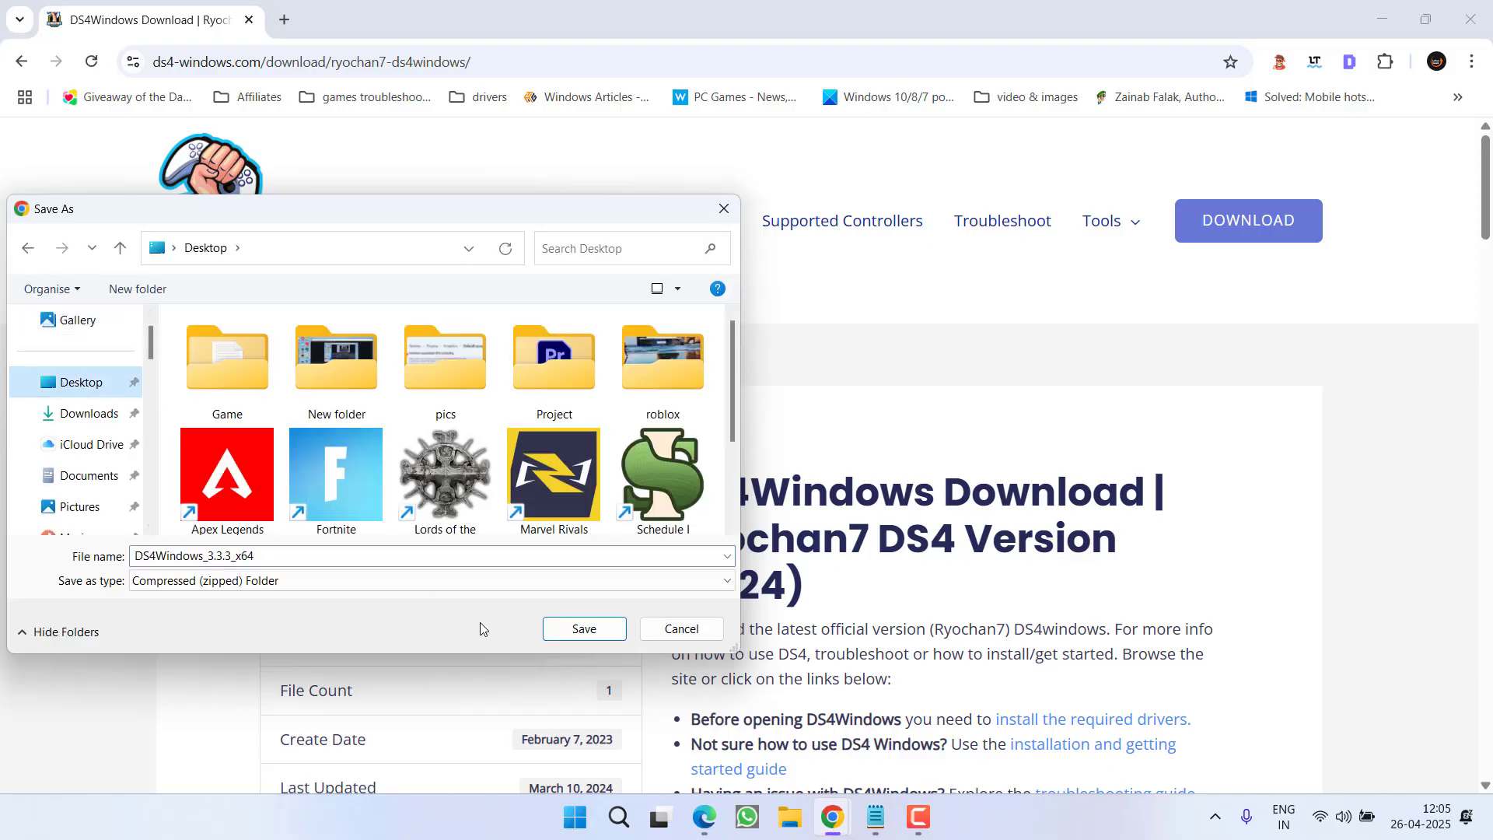
click(583, 628)
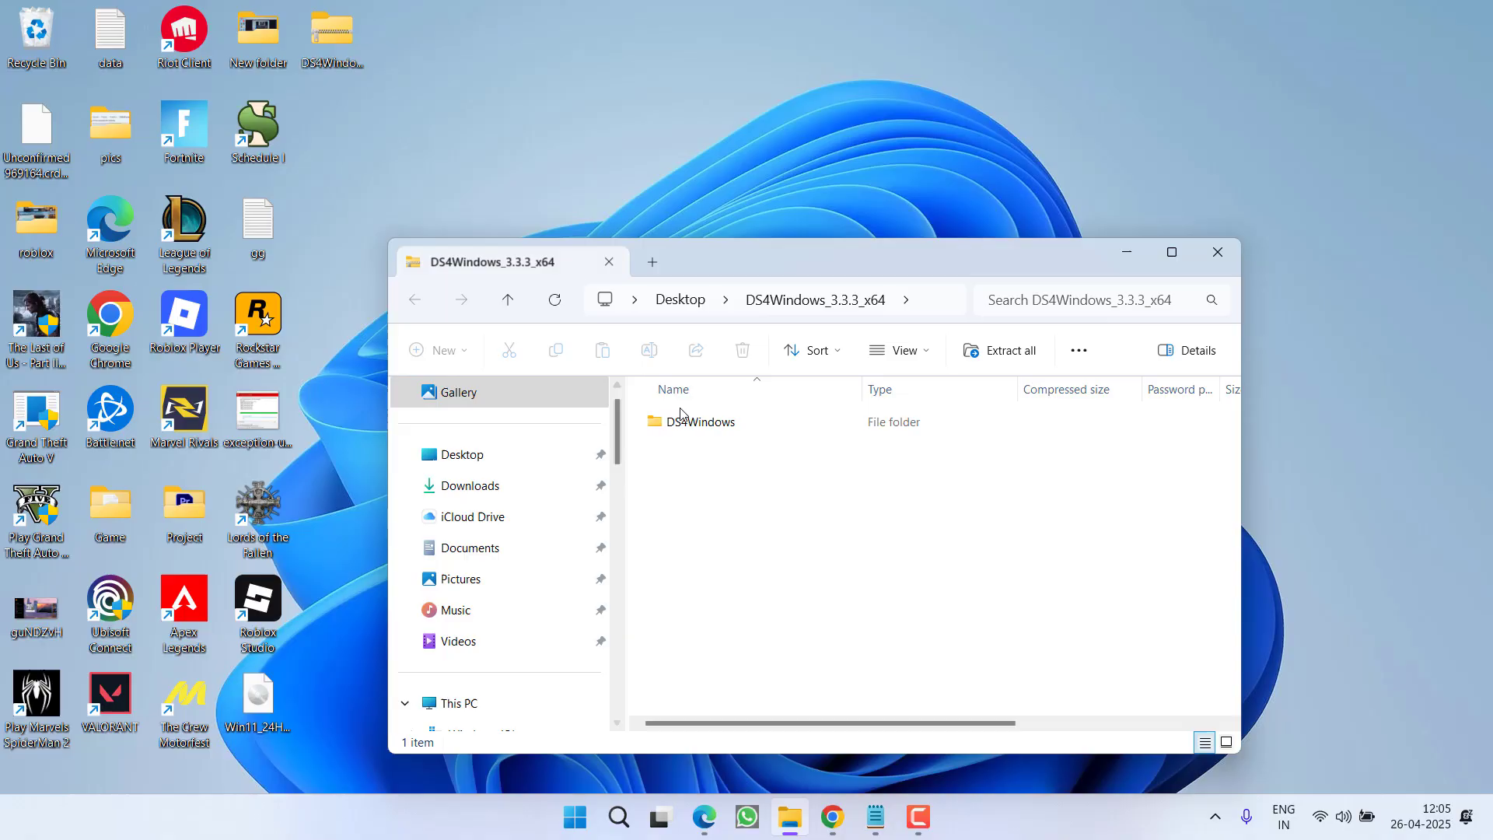
Step: Extract the DS4Windows archive to the Desktop and select DS4Windows.exe in the extracted folder
click(1000, 350)
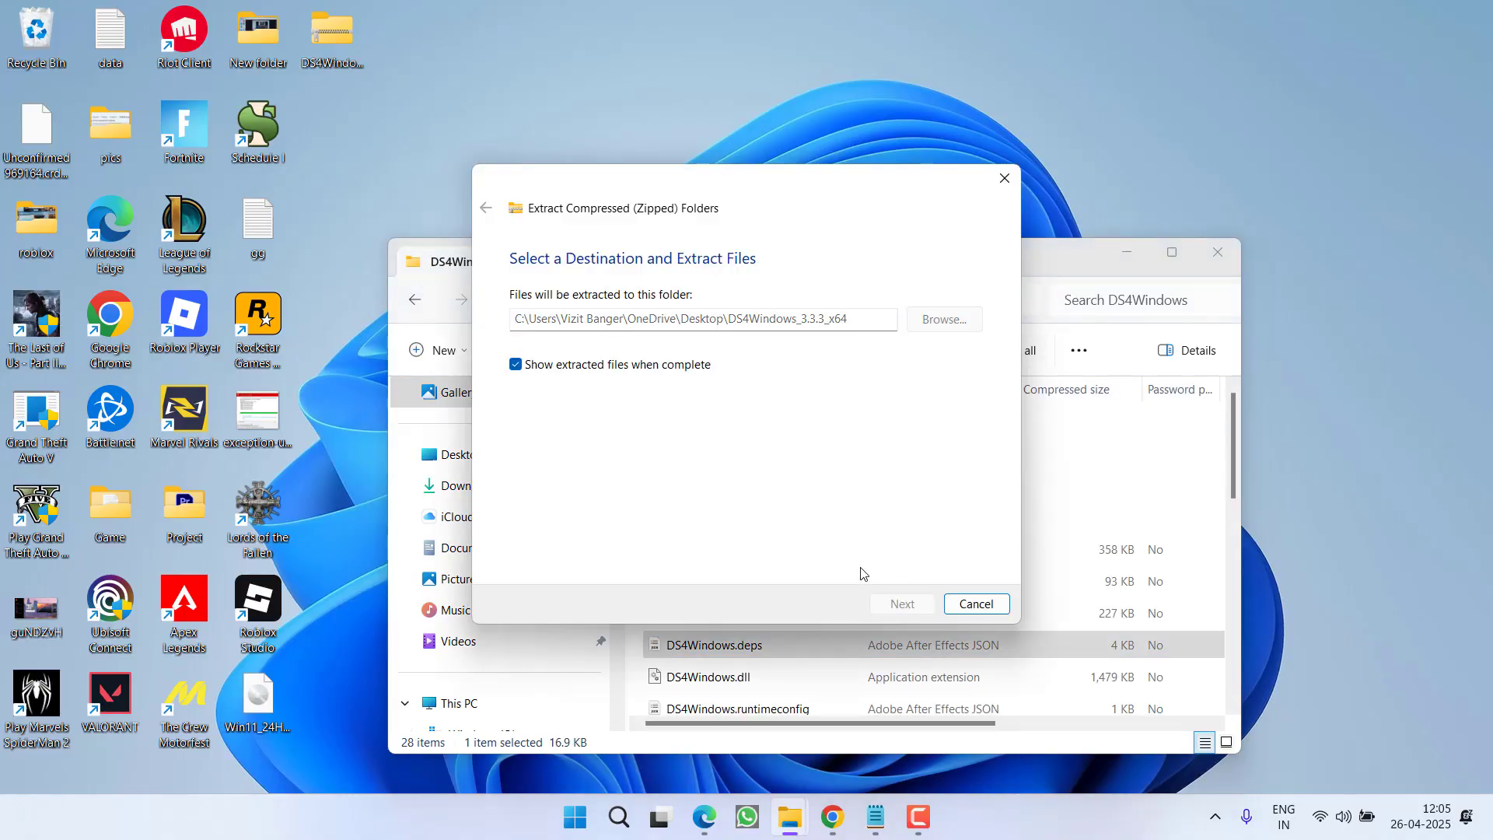
click(900, 603)
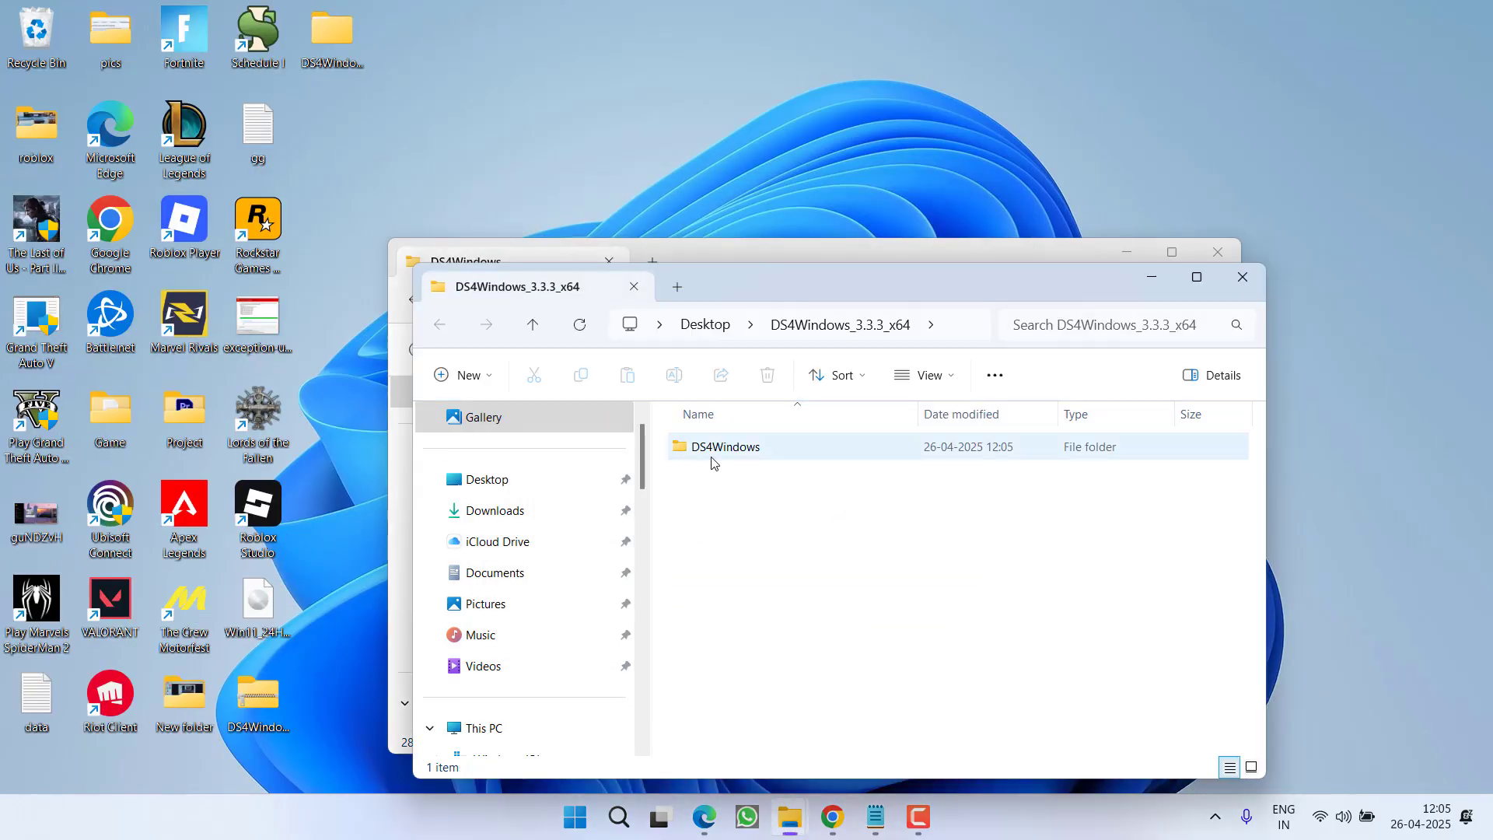
double_click(724, 446)
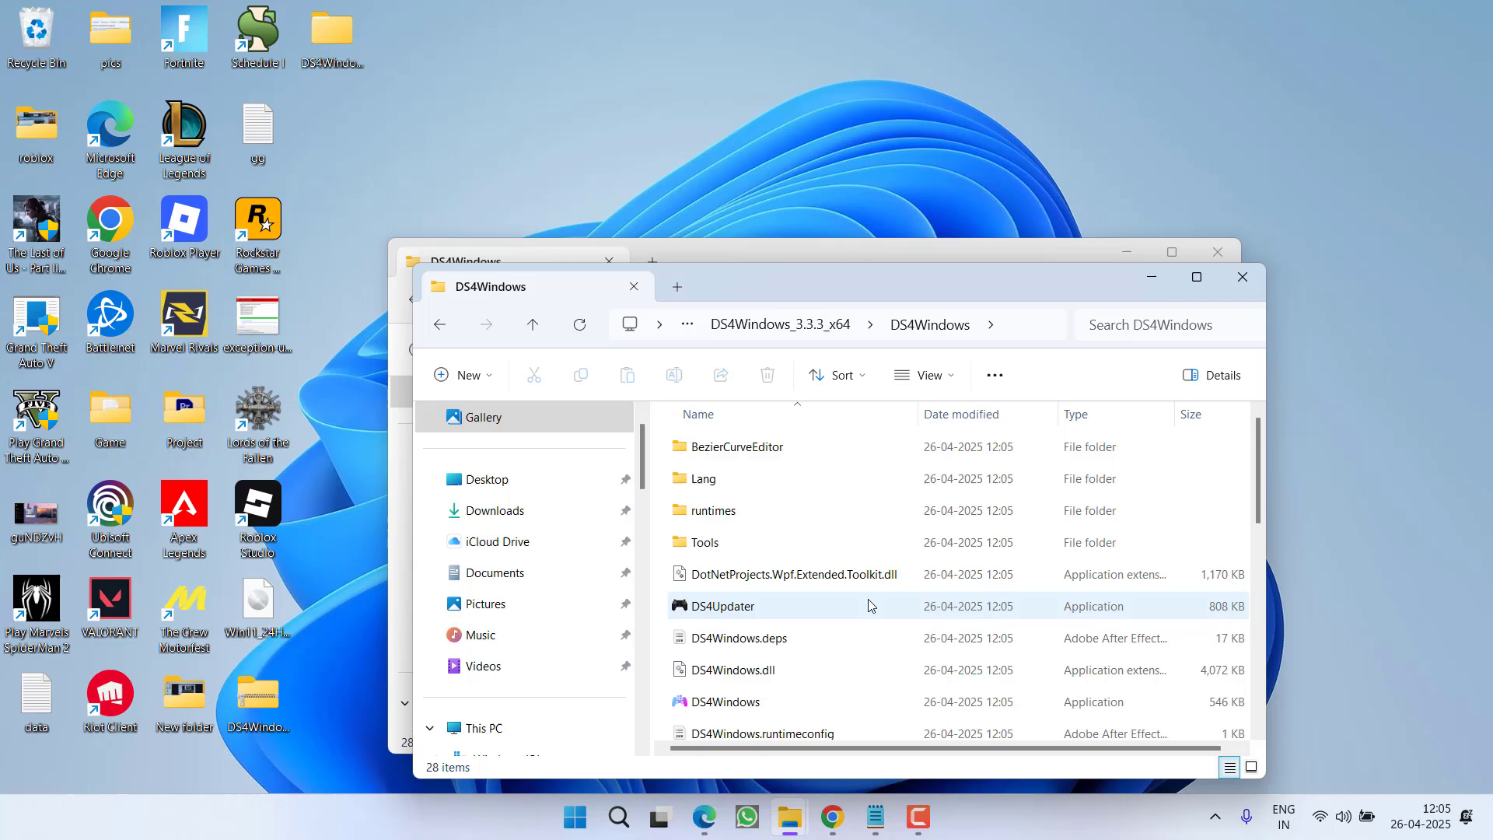
click(726, 701)
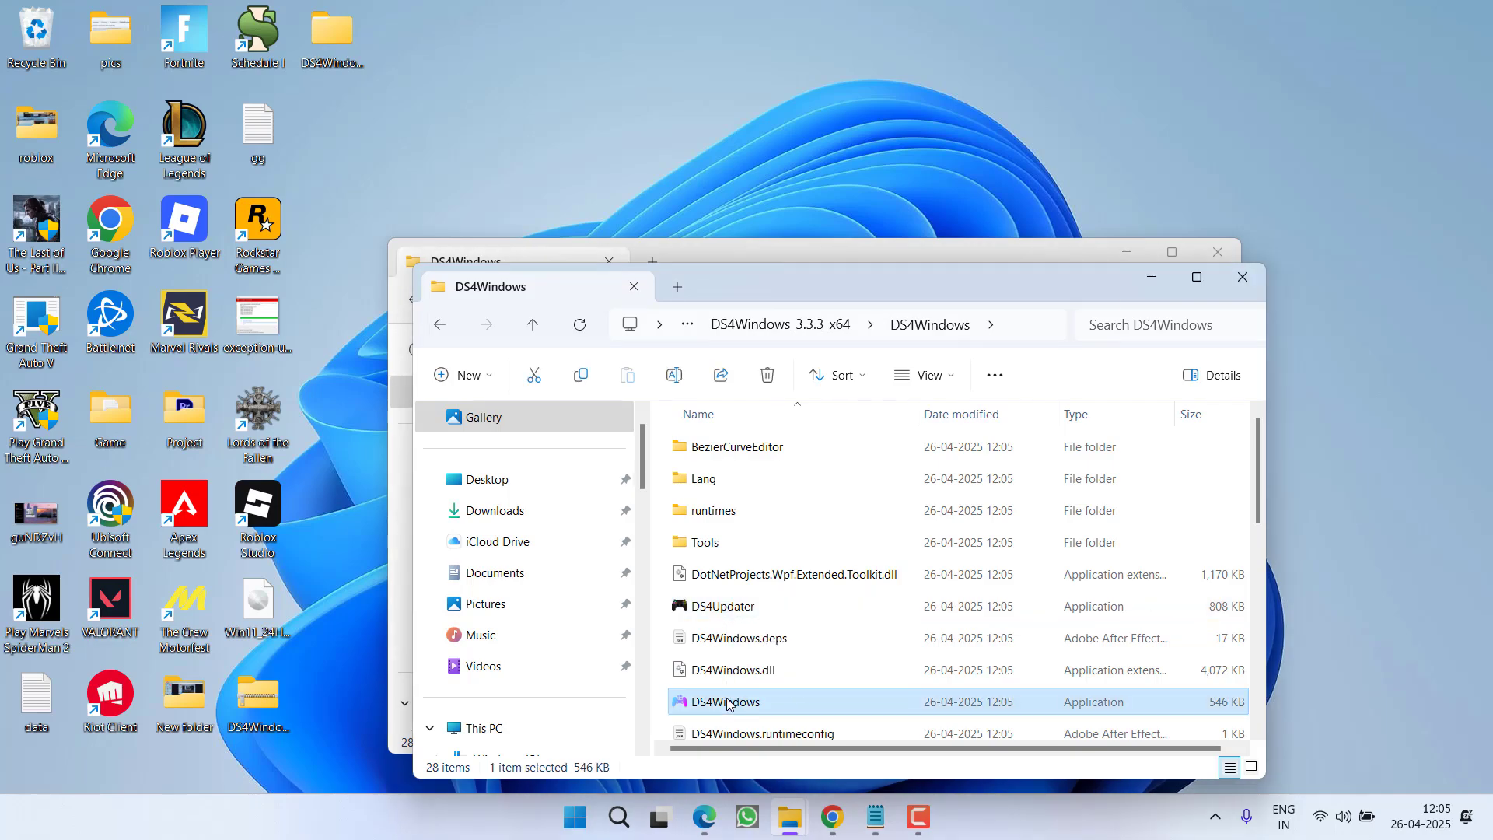
mouse_move(726, 638)
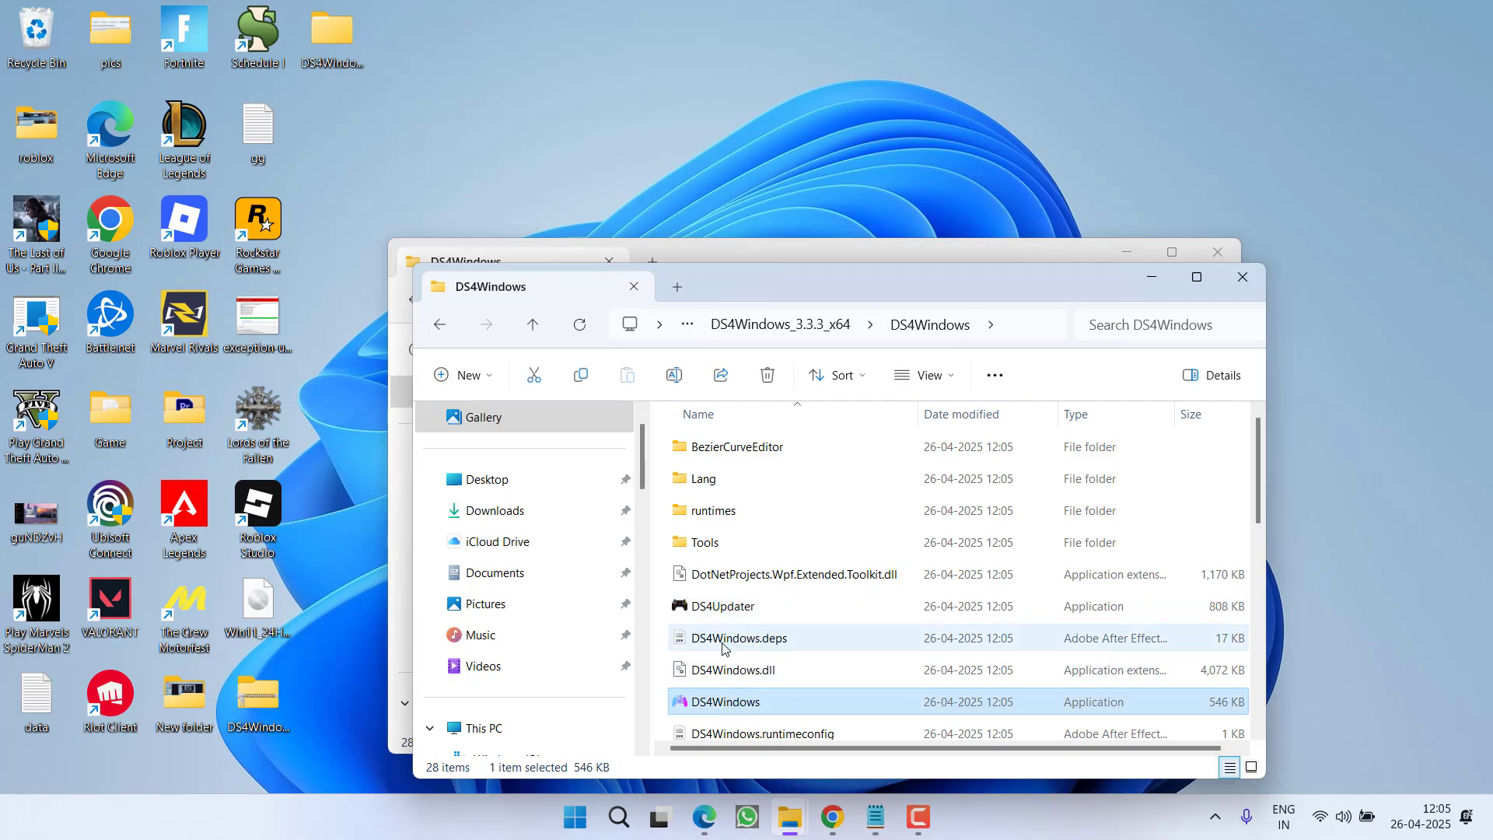
Step: Launch DS4Windows.exe and finish its welcome setup guide
double_click(720, 701)
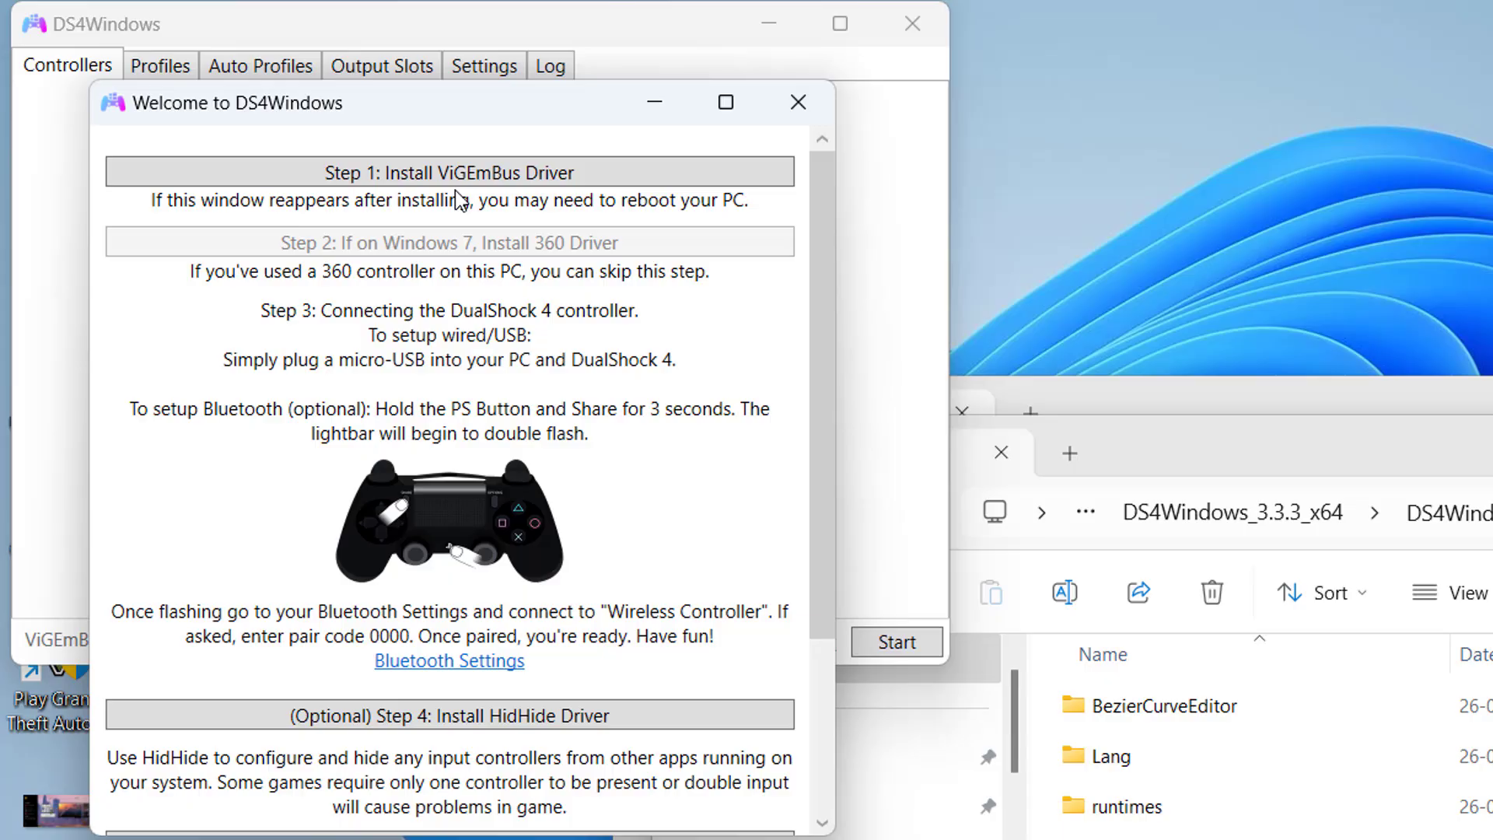
scroll(down, 3)
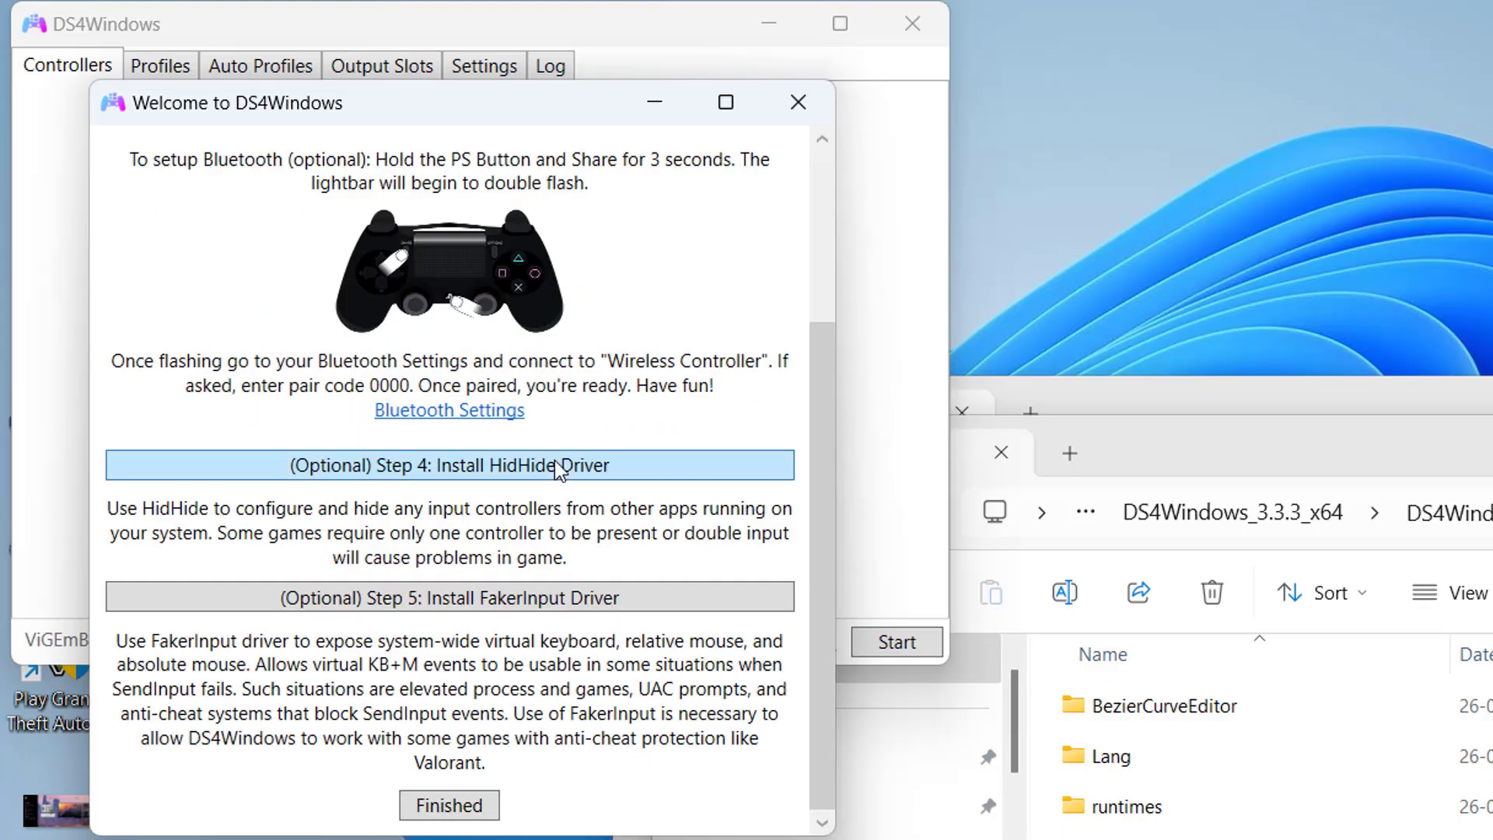
mouse_move(642, 597)
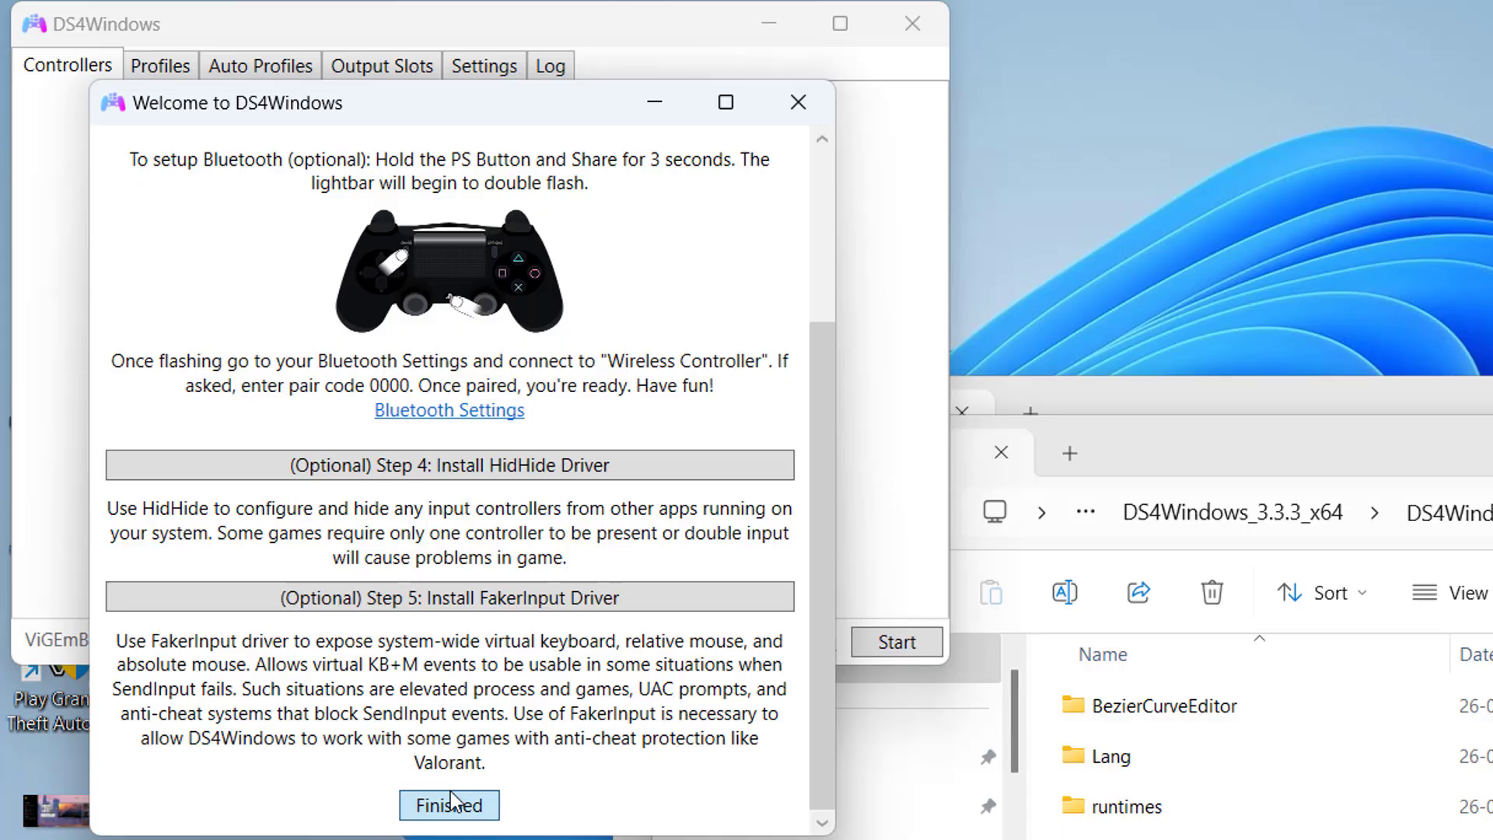
click(447, 803)
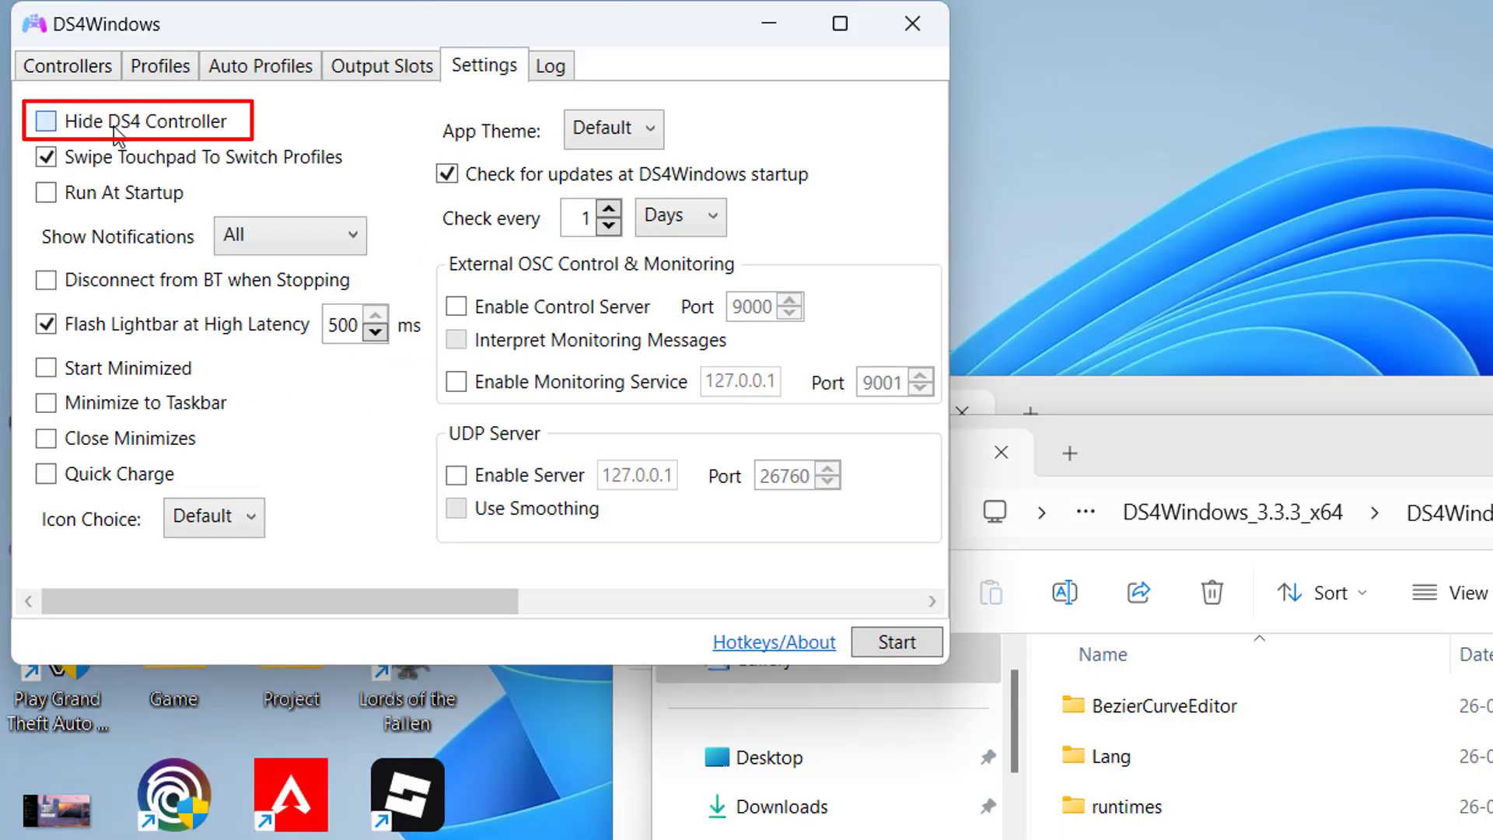
Step: Enable the Hide DS4 Controller option on the Settings tab
click(45, 120)
text(%localappdata%)
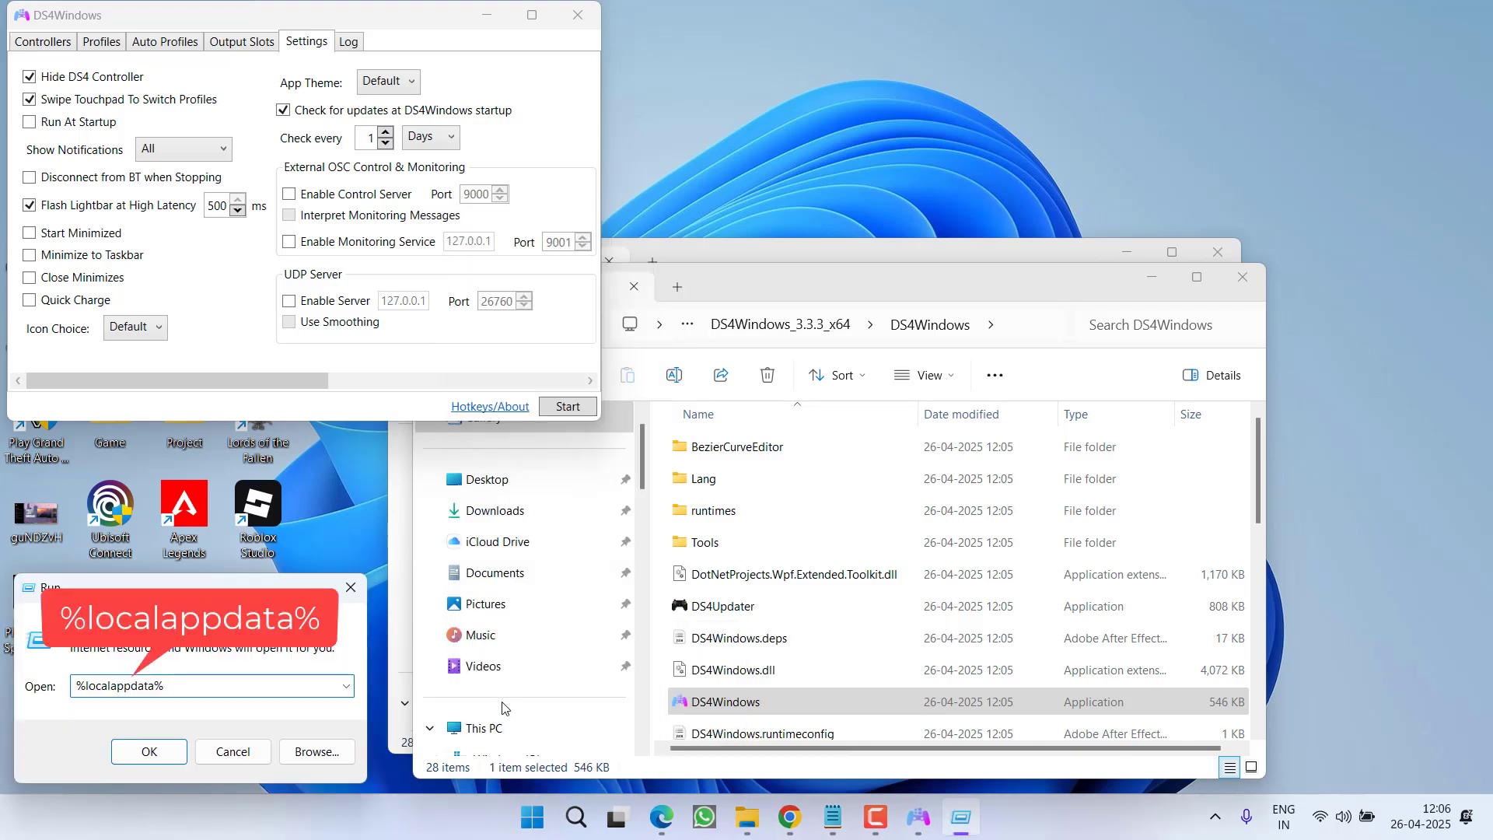
Step: Browse from %localappdata% into Sandfall > Saved toward the Config Windows folder
click(147, 751)
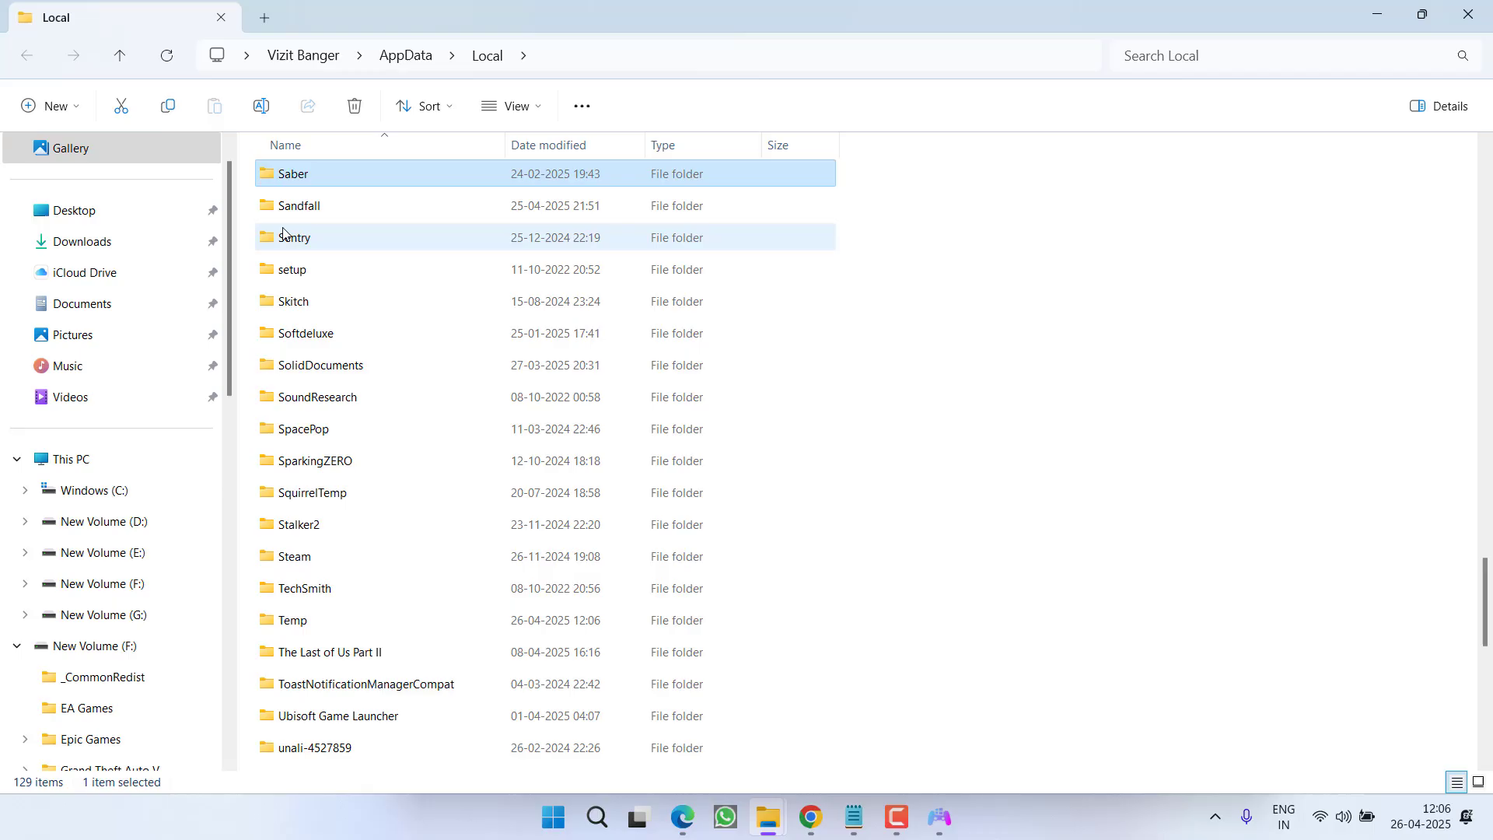
double_click(301, 205)
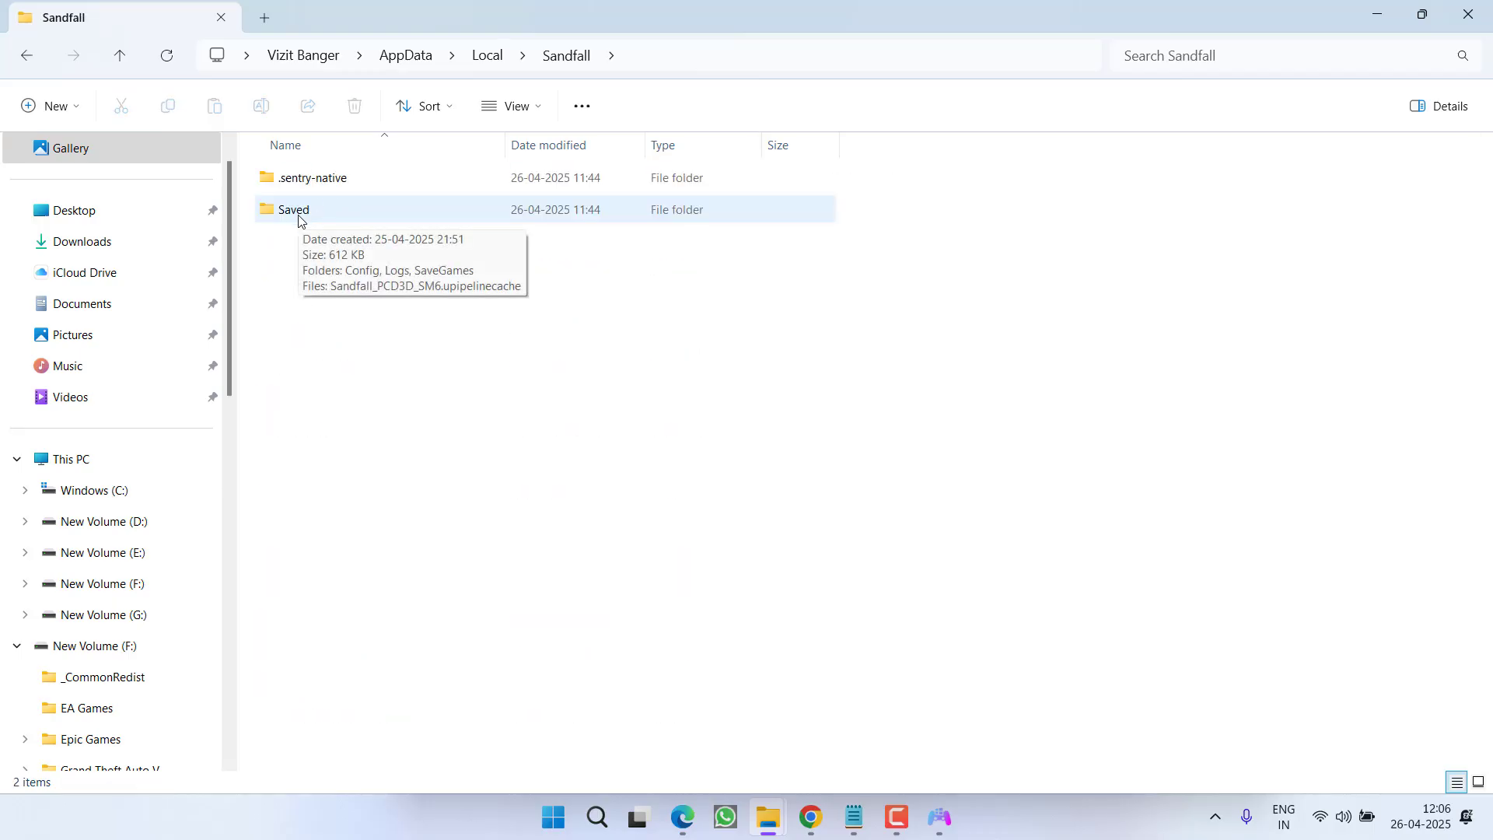
double_click(294, 210)
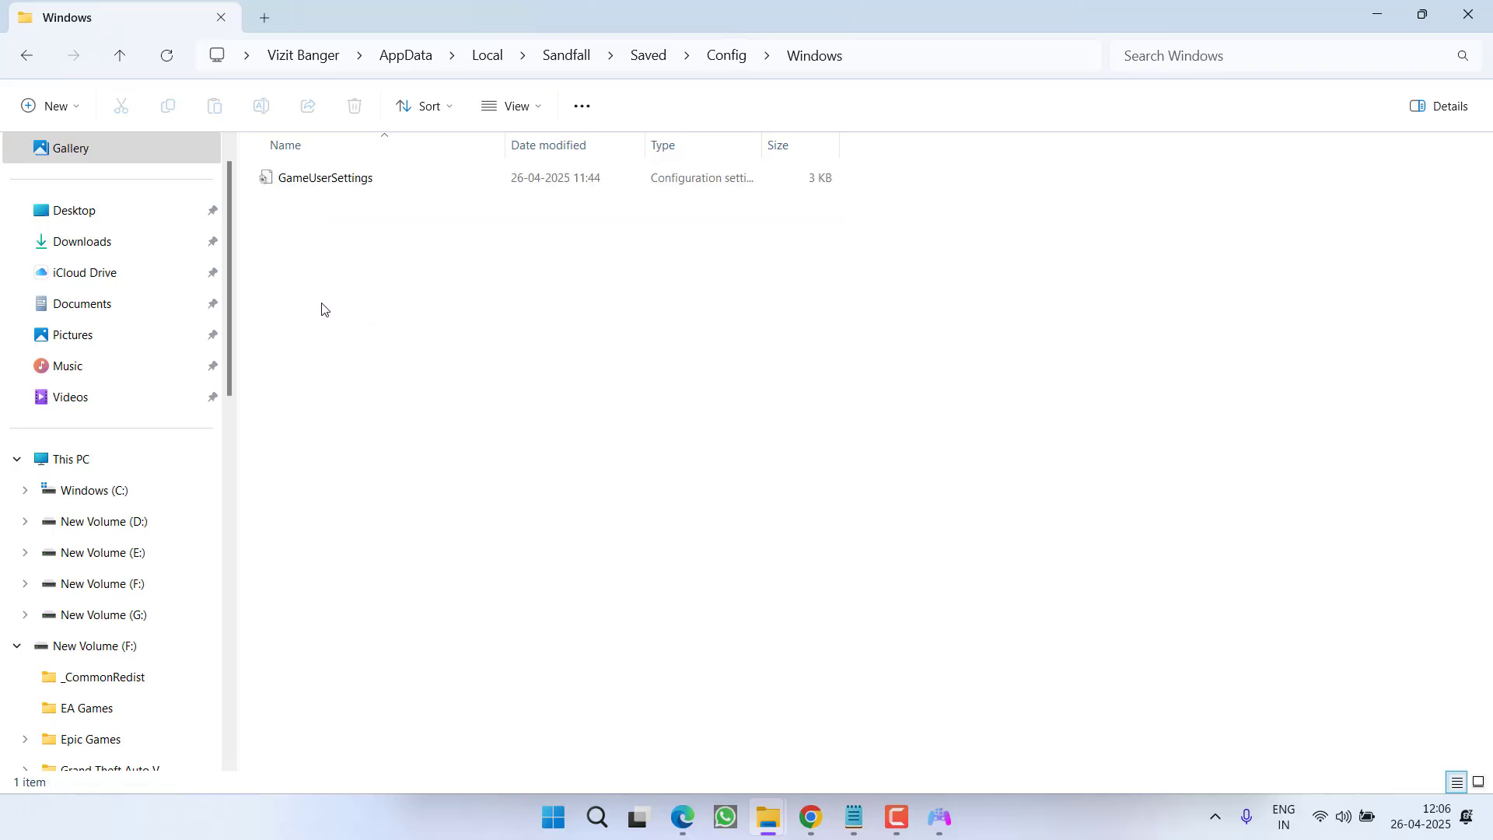
Step: Create a new text document in the folder and name it game.ini
right_click(324, 308)
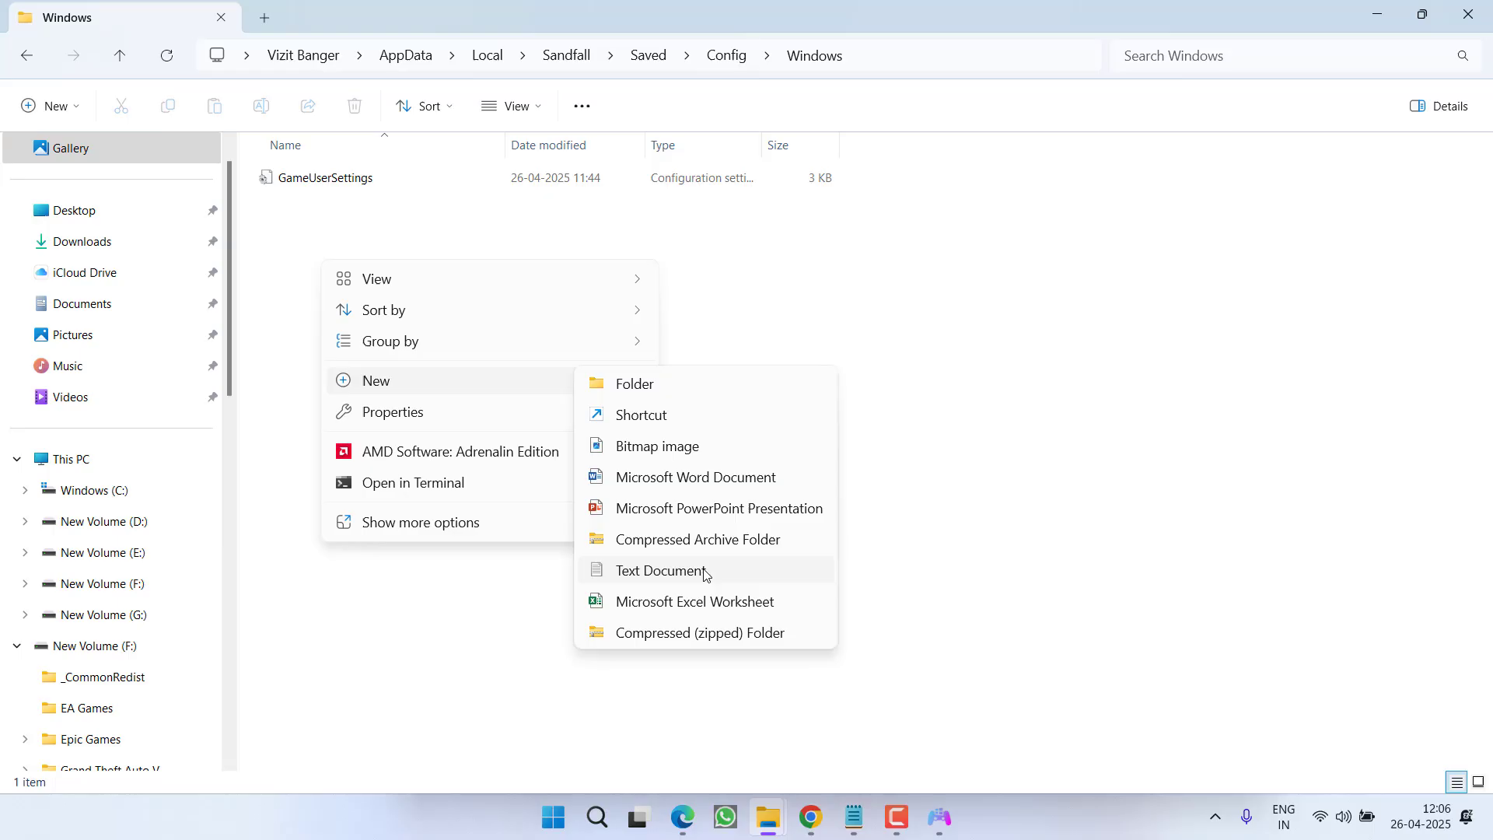
click(662, 570)
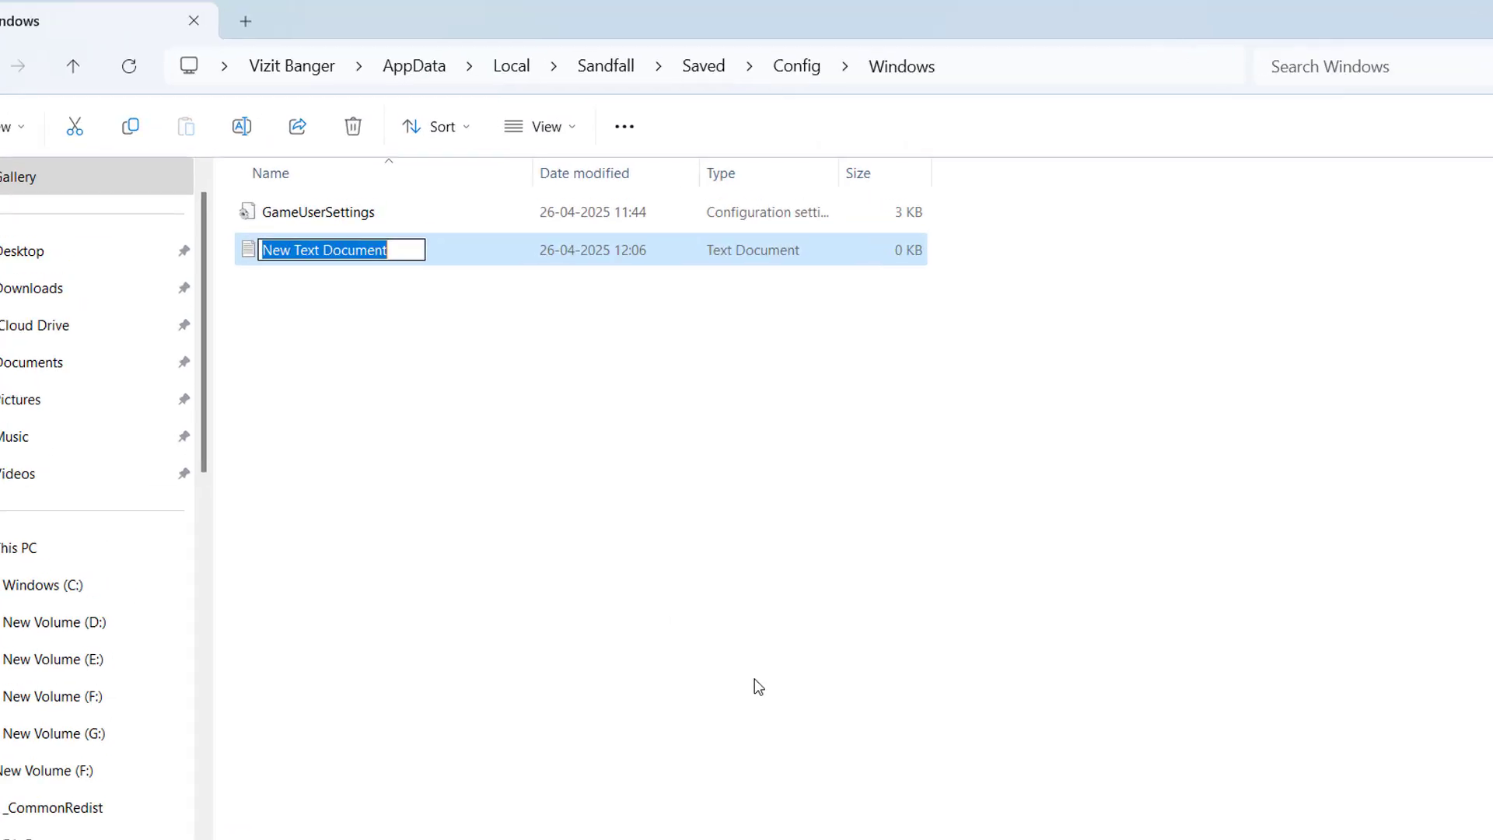
text(game.ini)
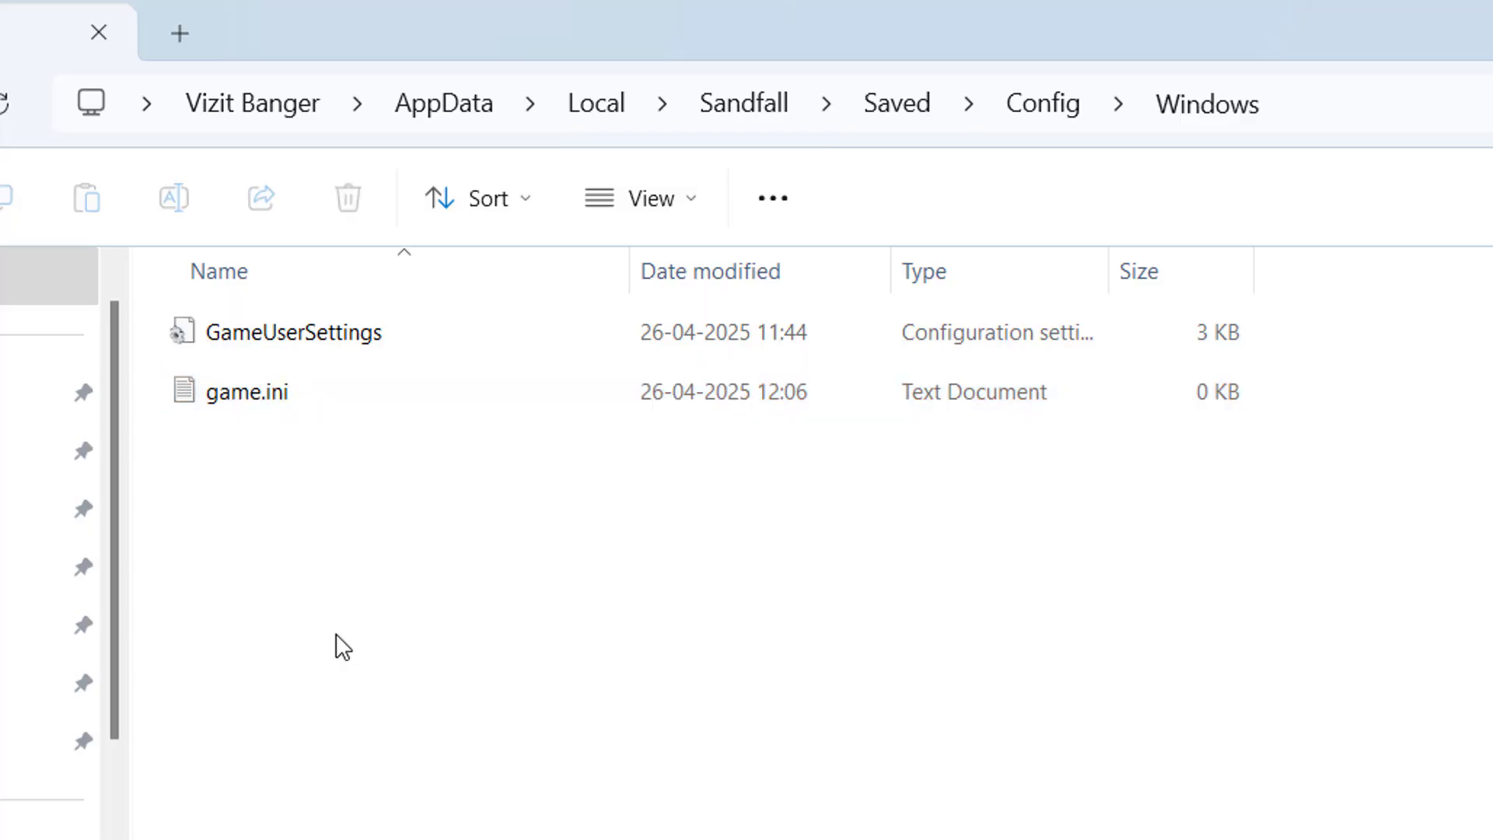
click(247, 392)
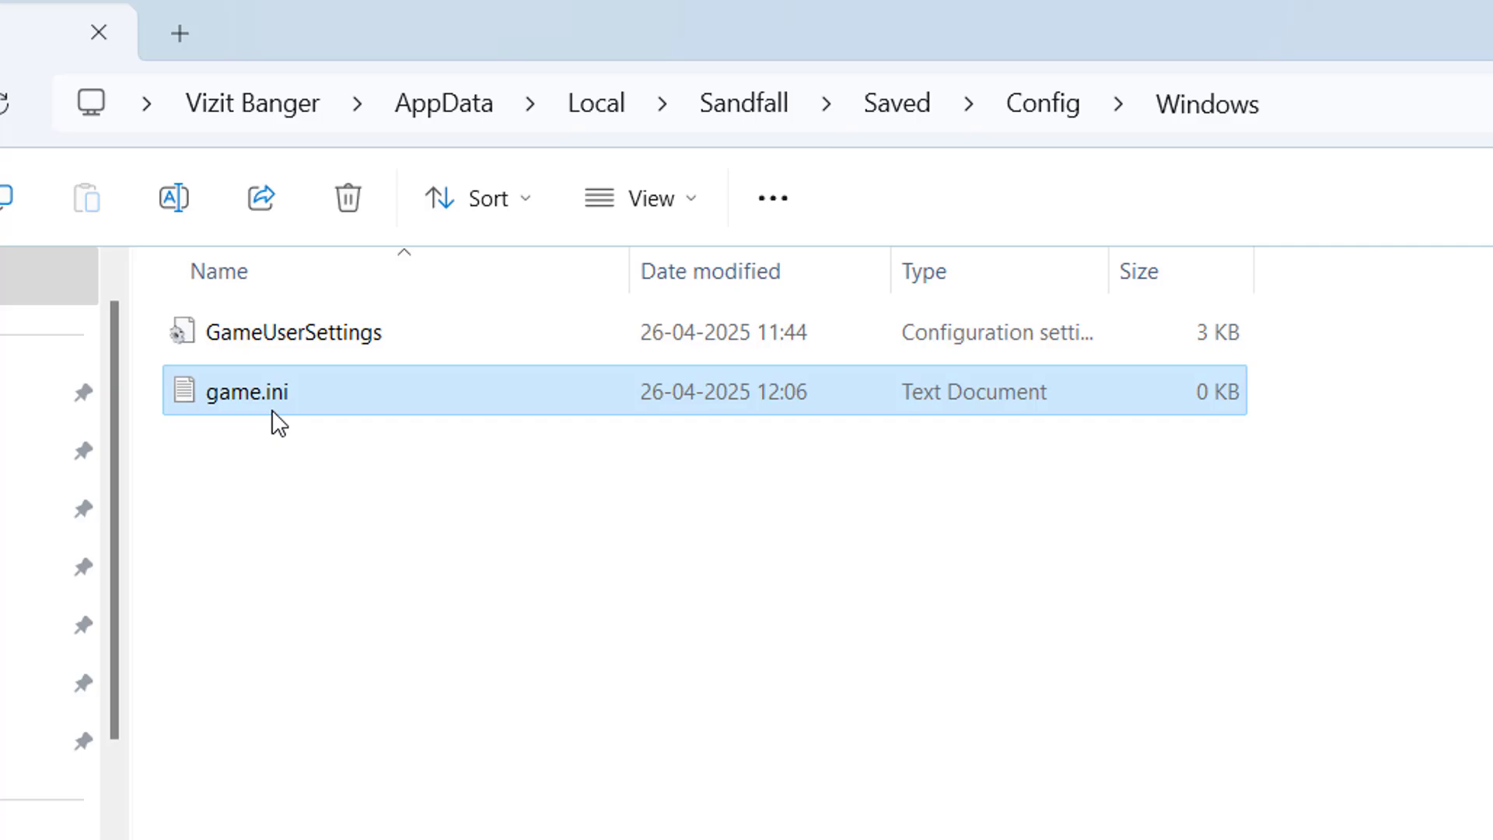
Step: Show file name extensions and rename game.ini.txt to plain game.ini
click(646, 197)
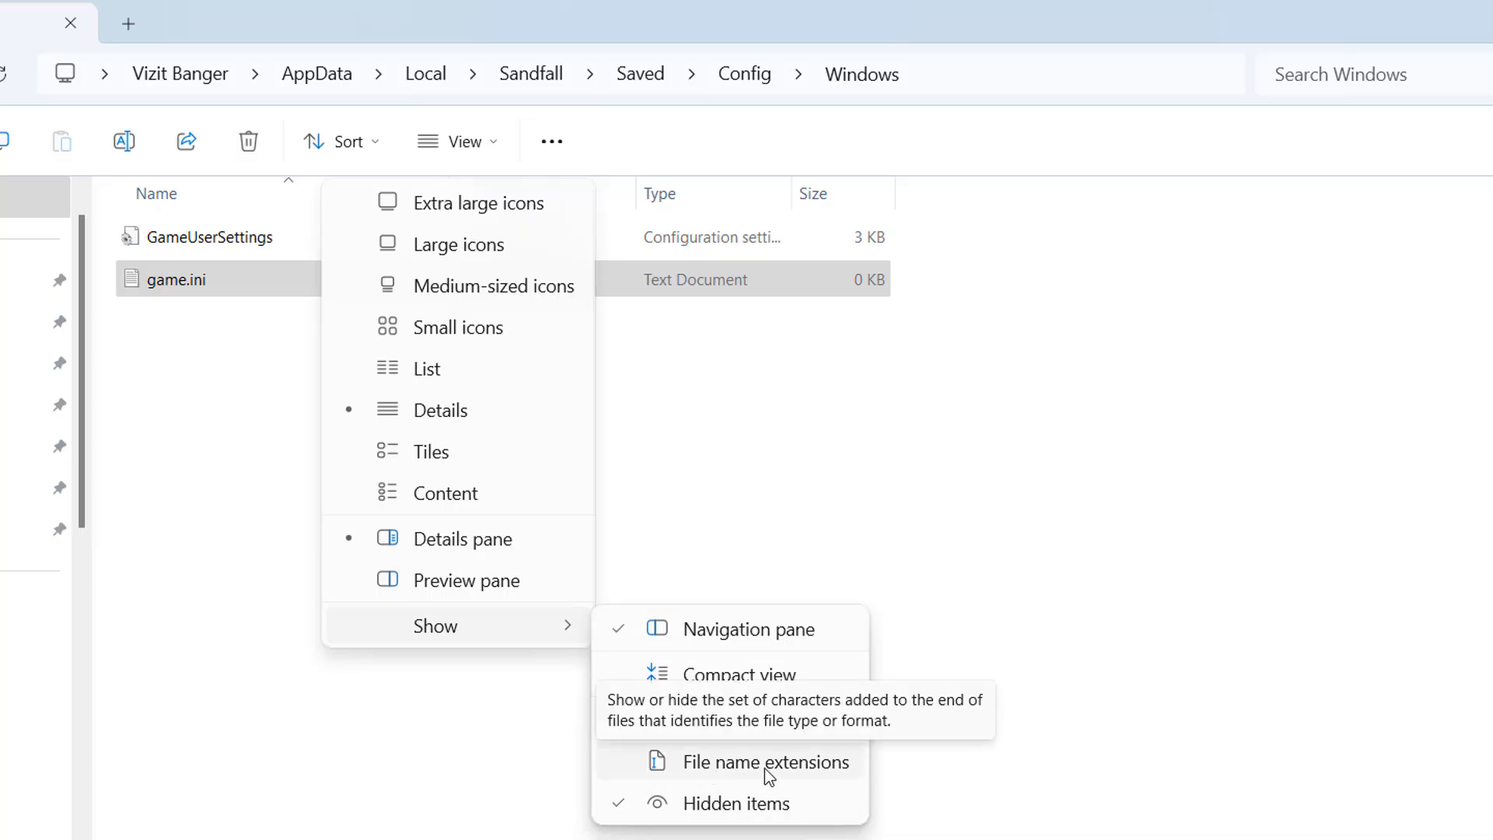
click(768, 762)
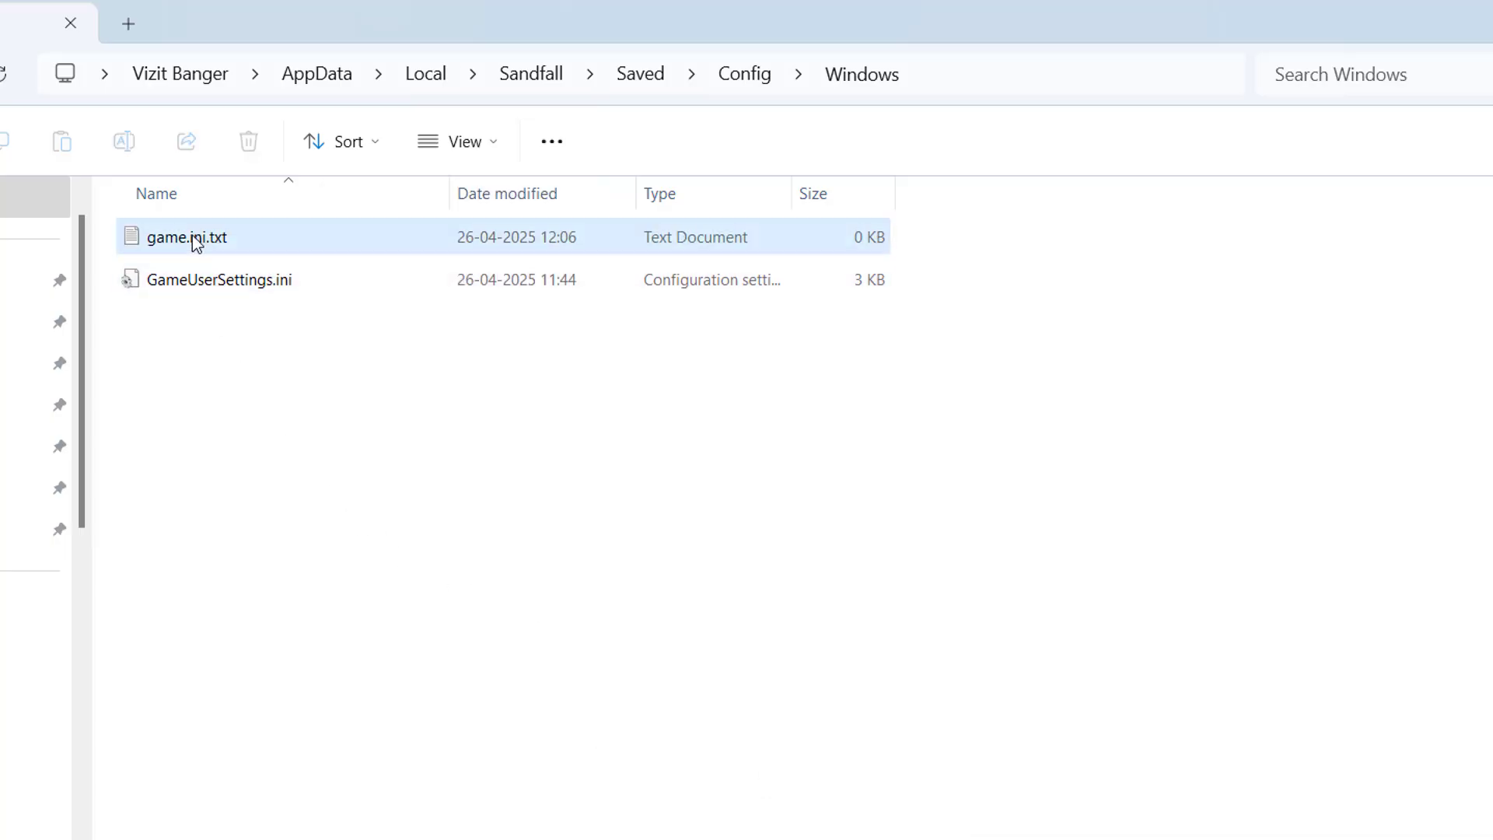
right_click(187, 236)
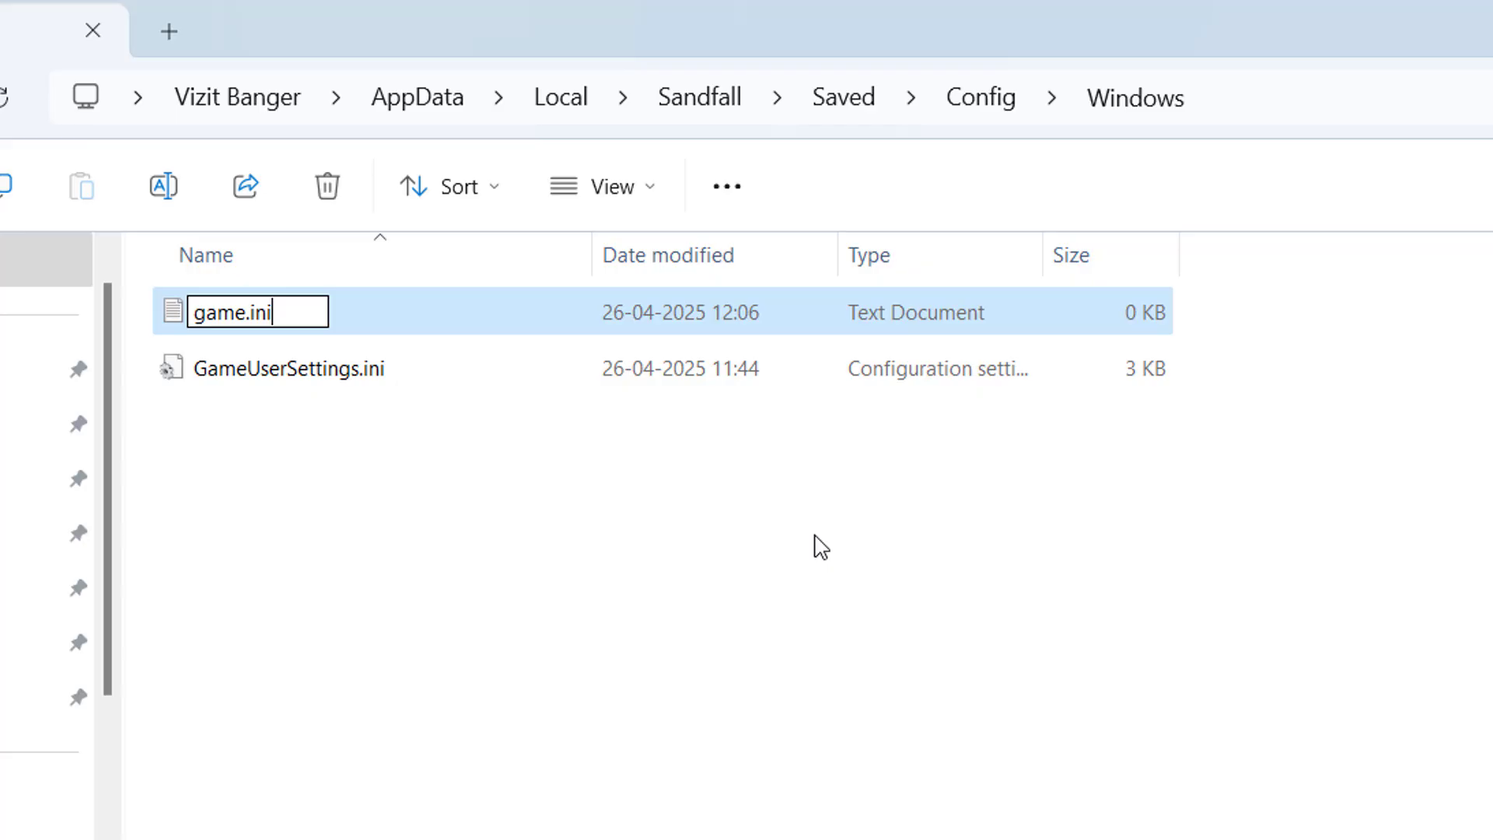
key(Enter)
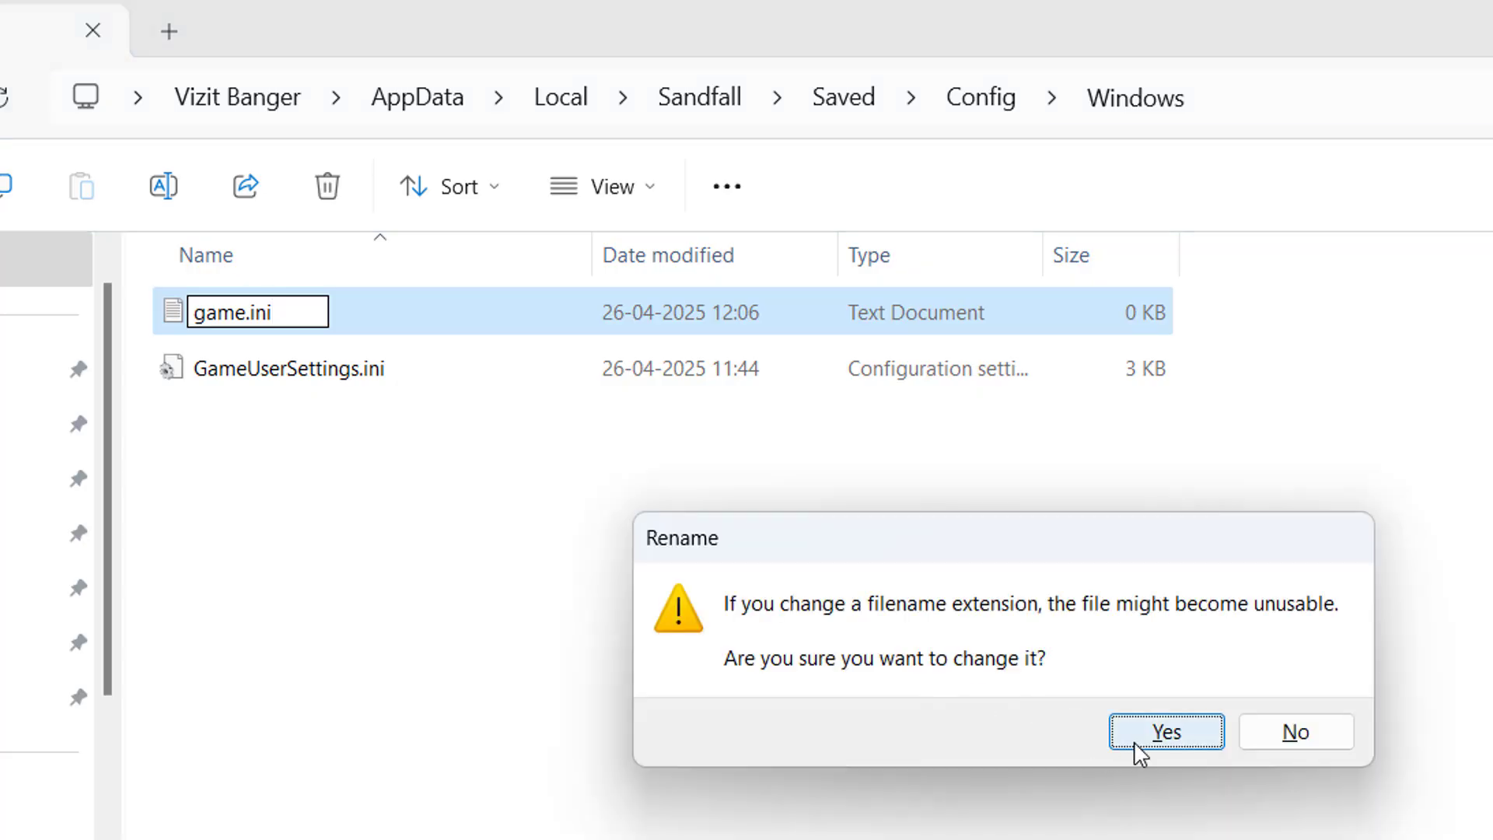
Step: Confirm the extension change and choose an app to edit and save game.ini's contents
click(1164, 730)
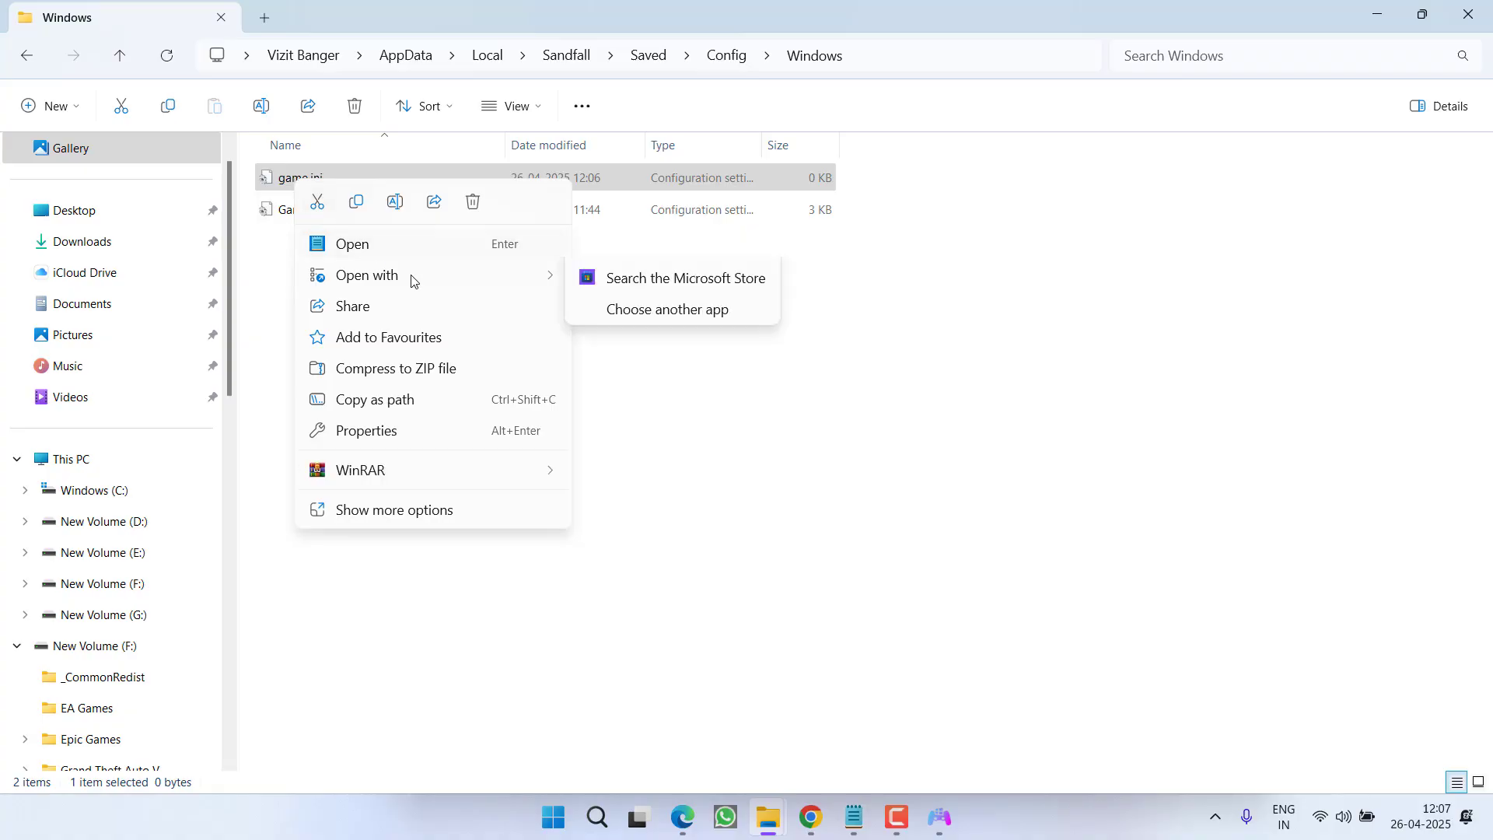
click(351, 244)
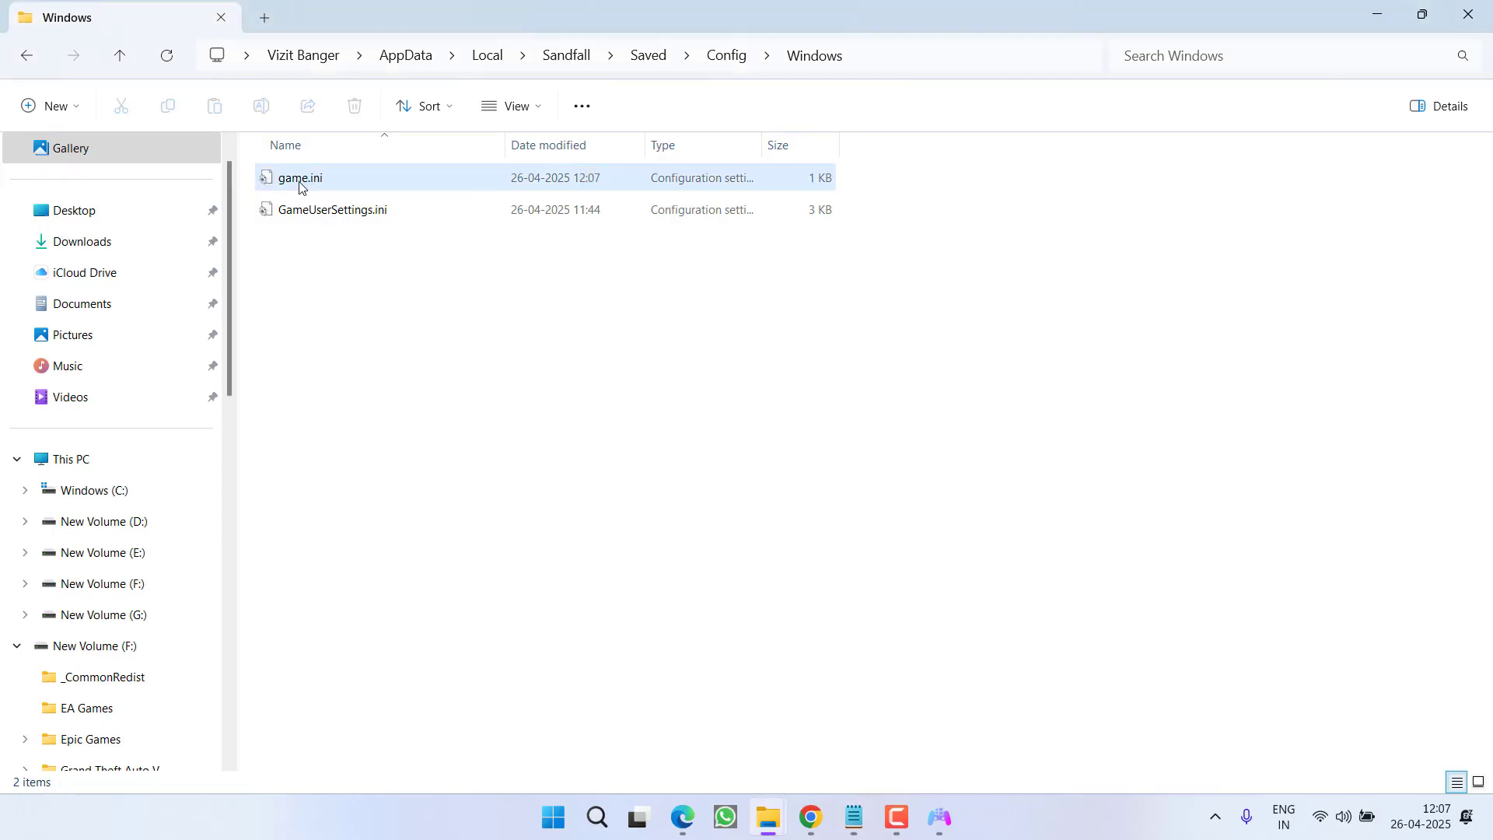
Step: Set game.ini to Read-only in its Properties and apply
right_click(300, 177)
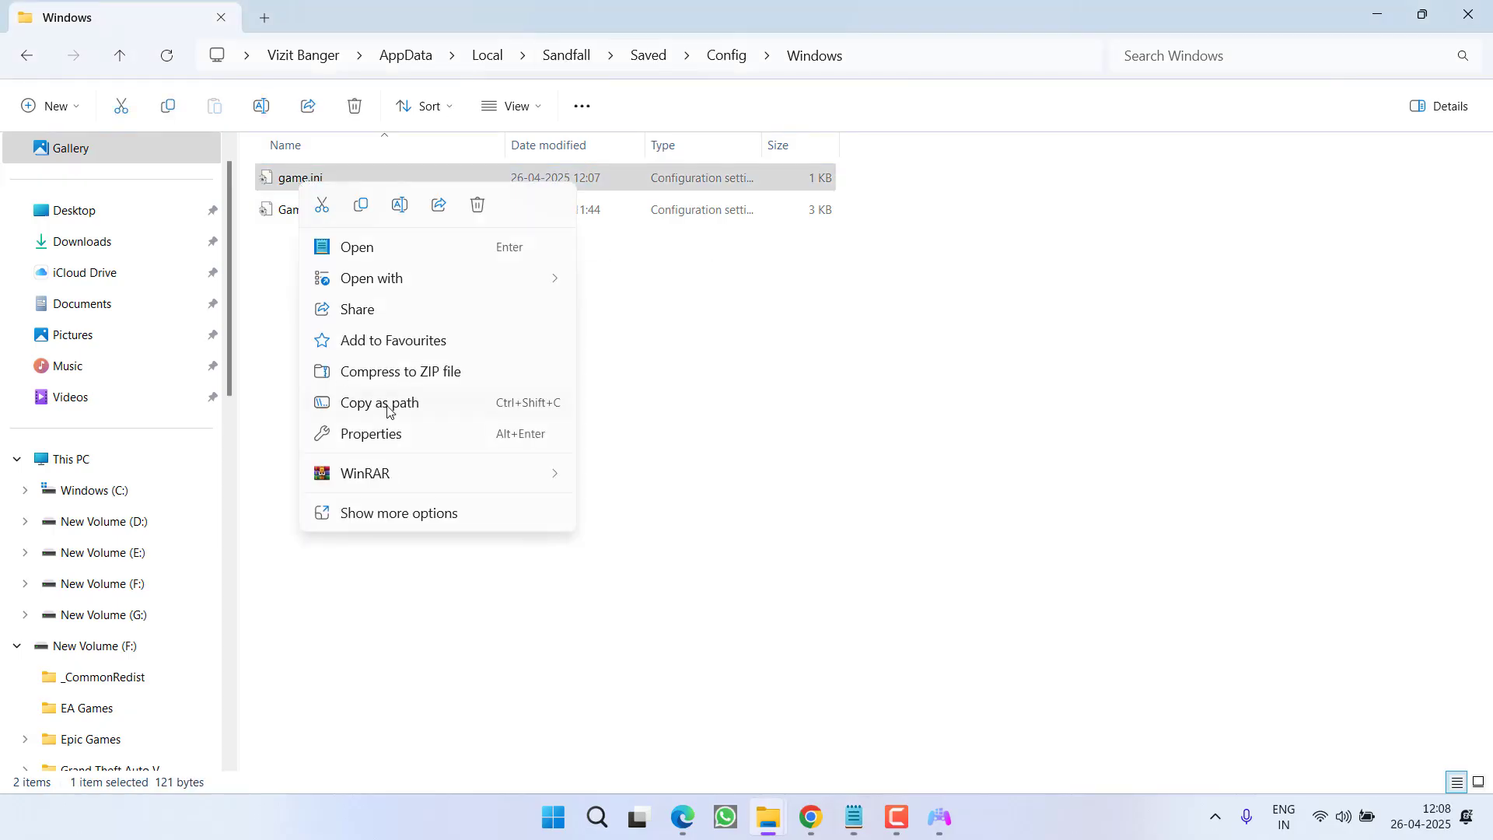
click(370, 434)
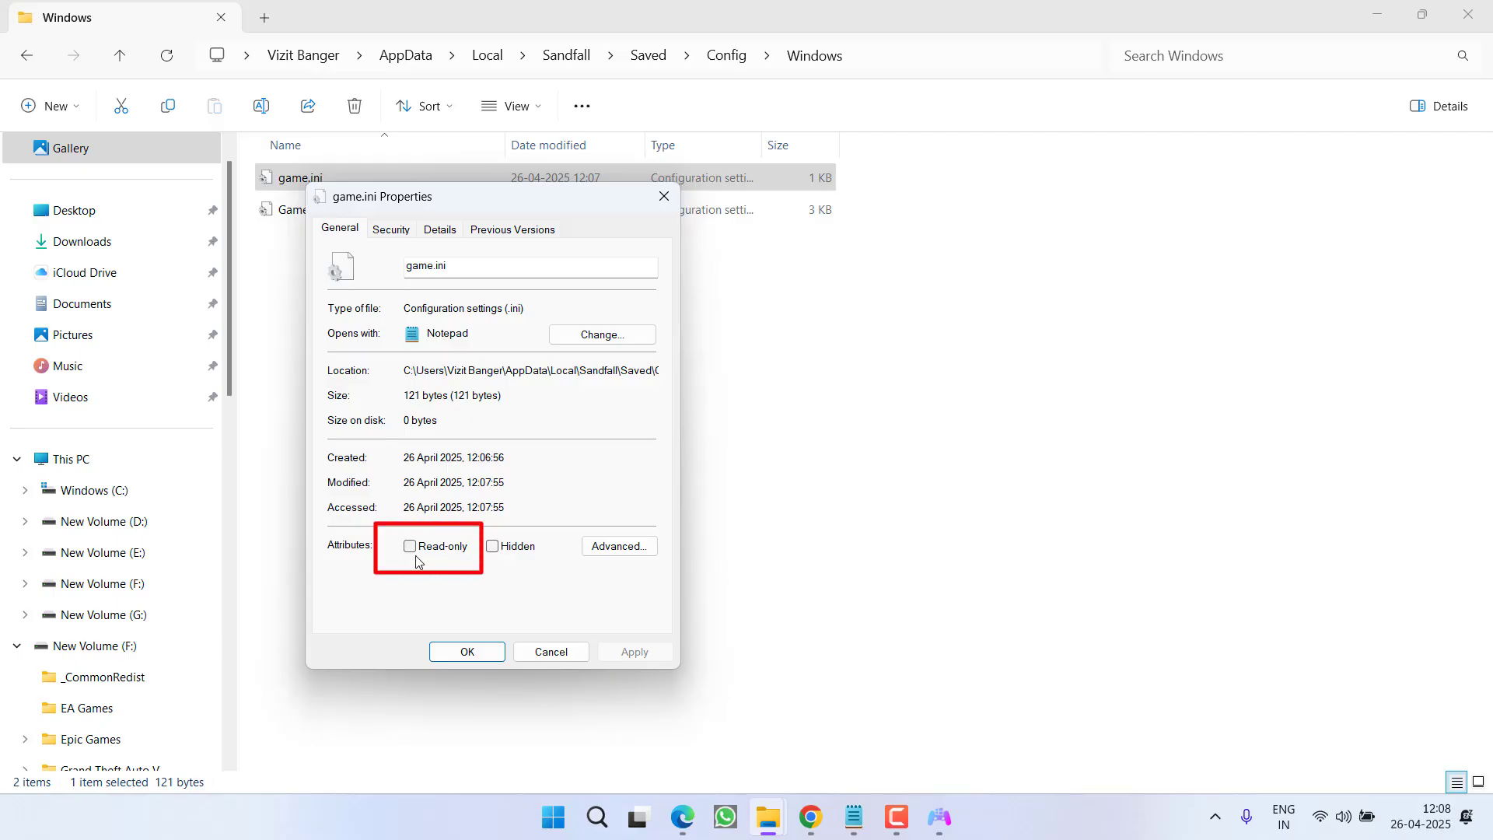
click(409, 545)
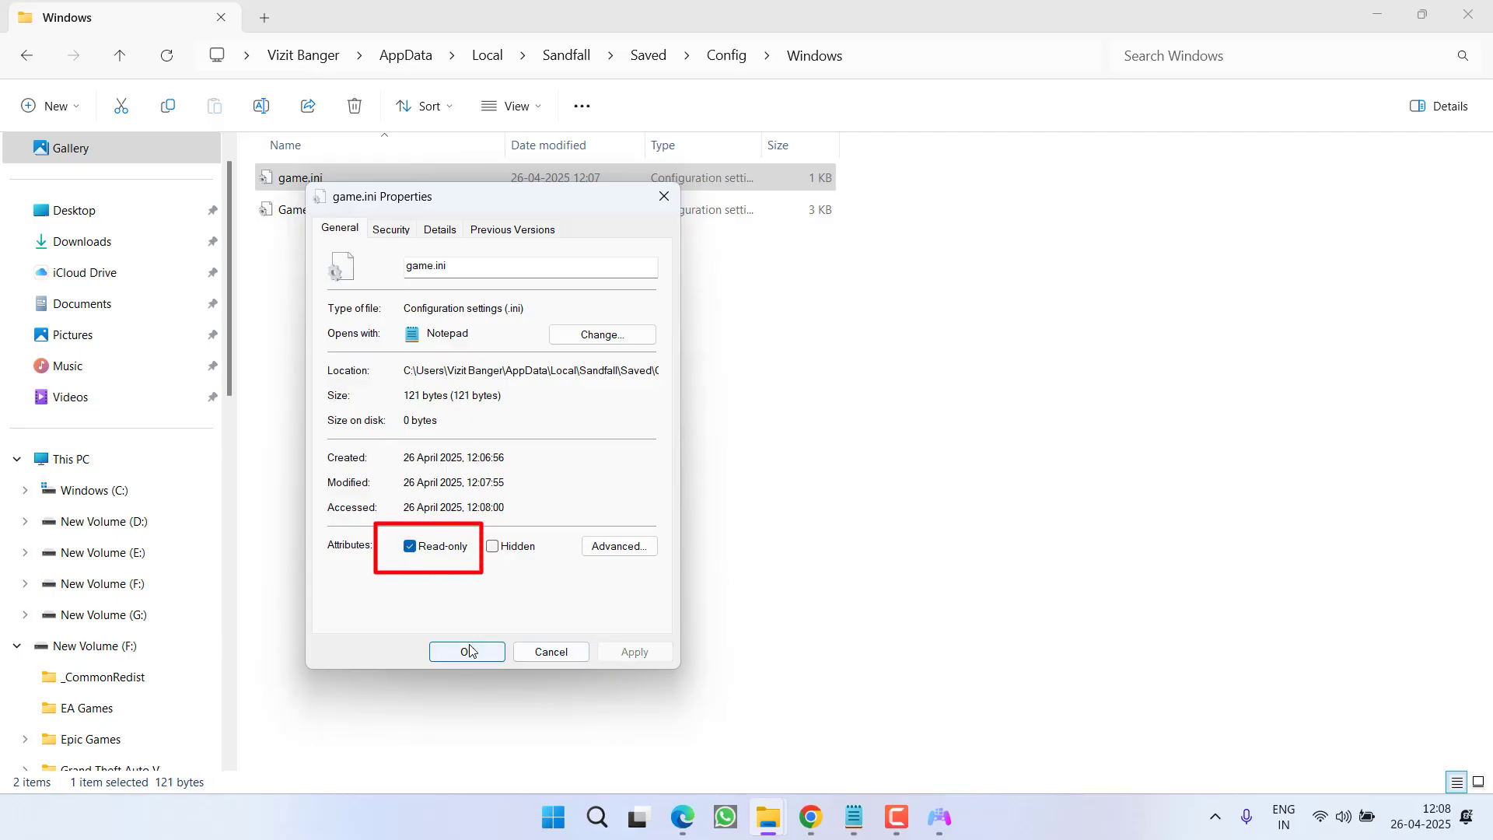
click(465, 651)
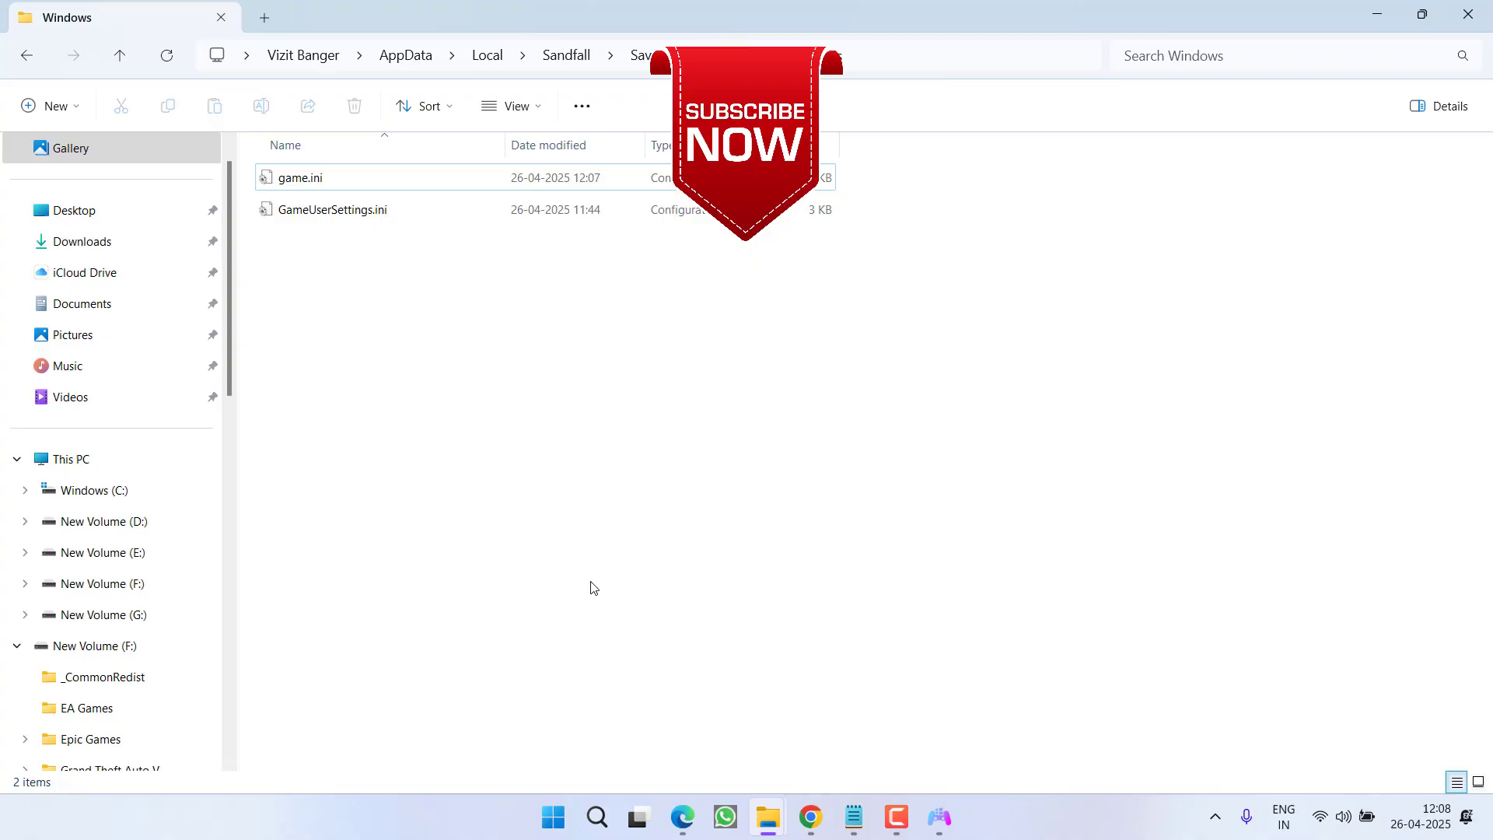
mouse_move(971, 504)
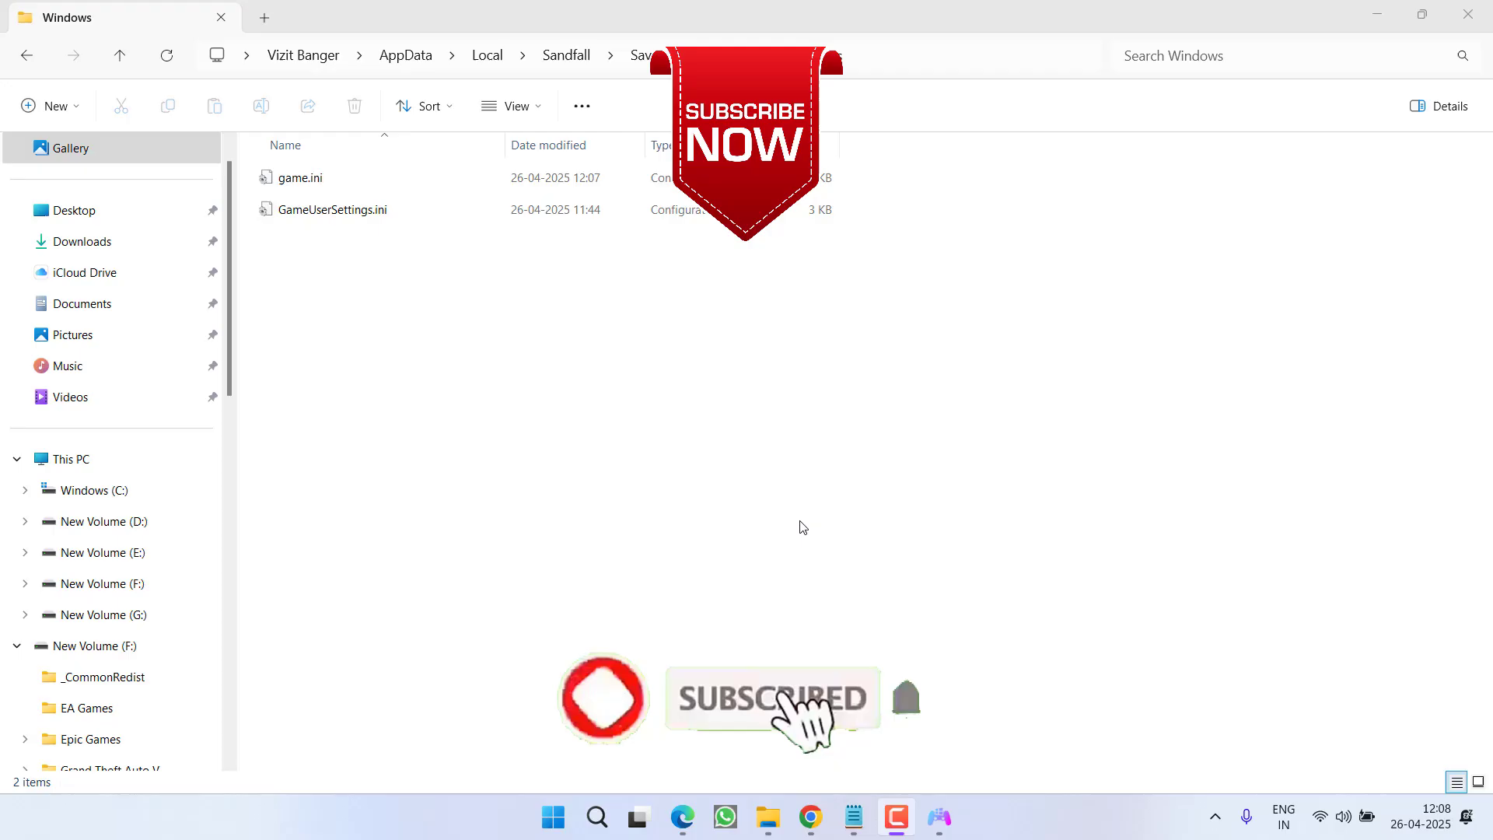
mouse_move(984, 419)
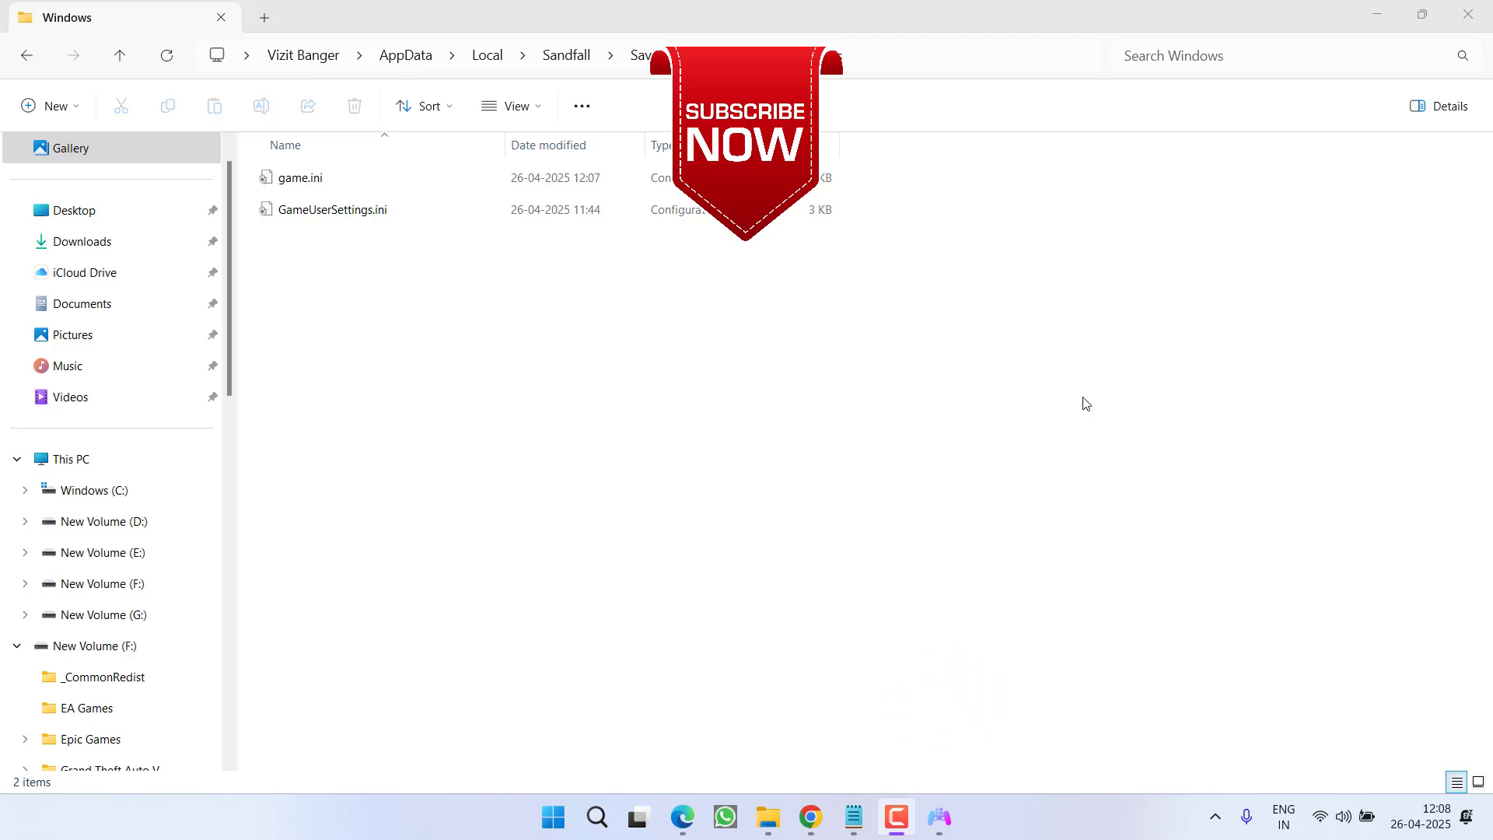
mouse_move(1096, 389)
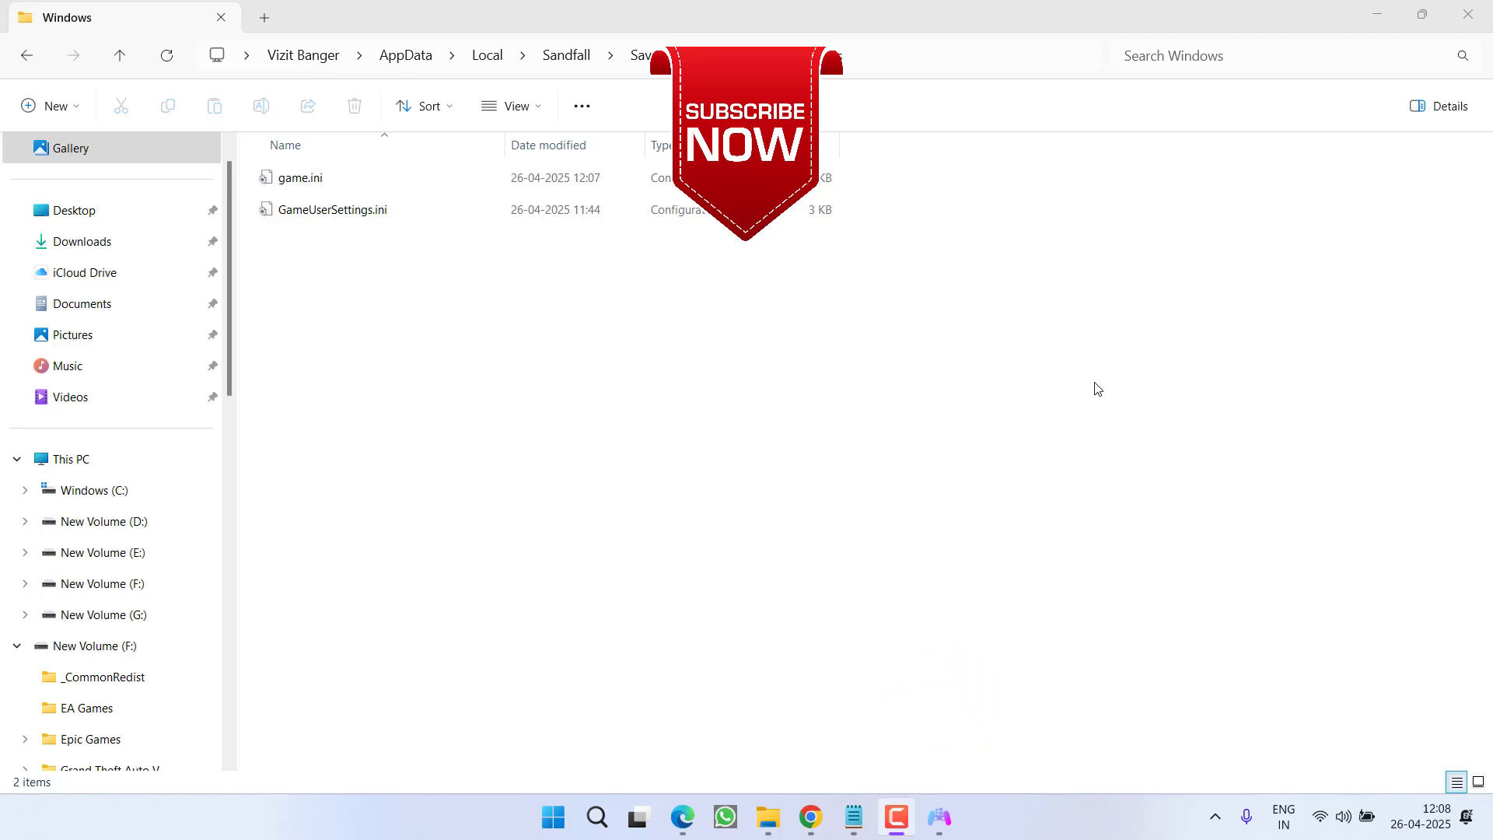